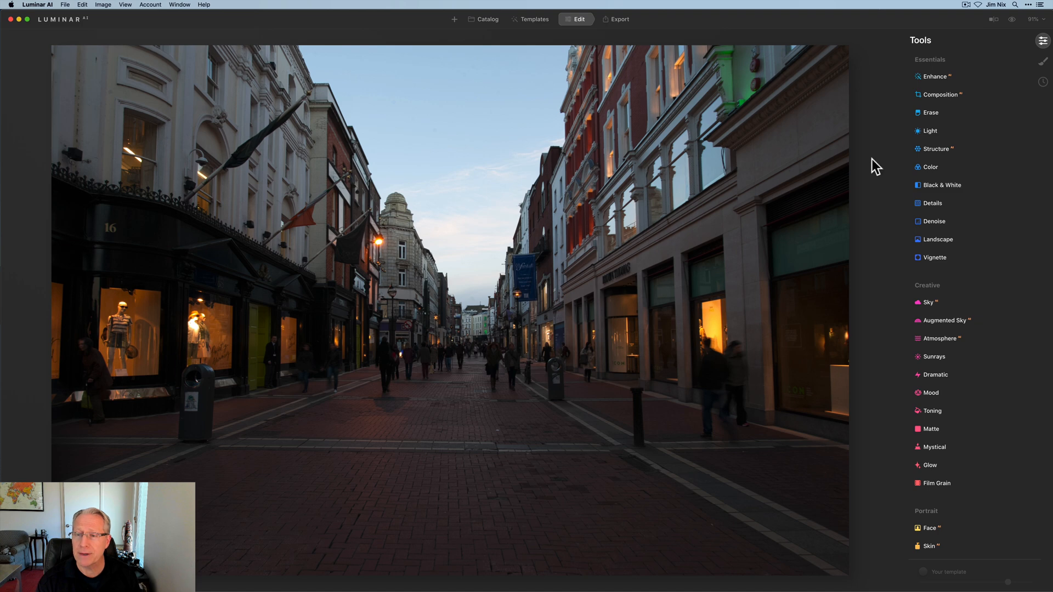
Step: Crop the Dublin street photo to a 16:9 ratio and straighten the leaning verticals
{"action": "left_click", "coordinate": [939, 94]}
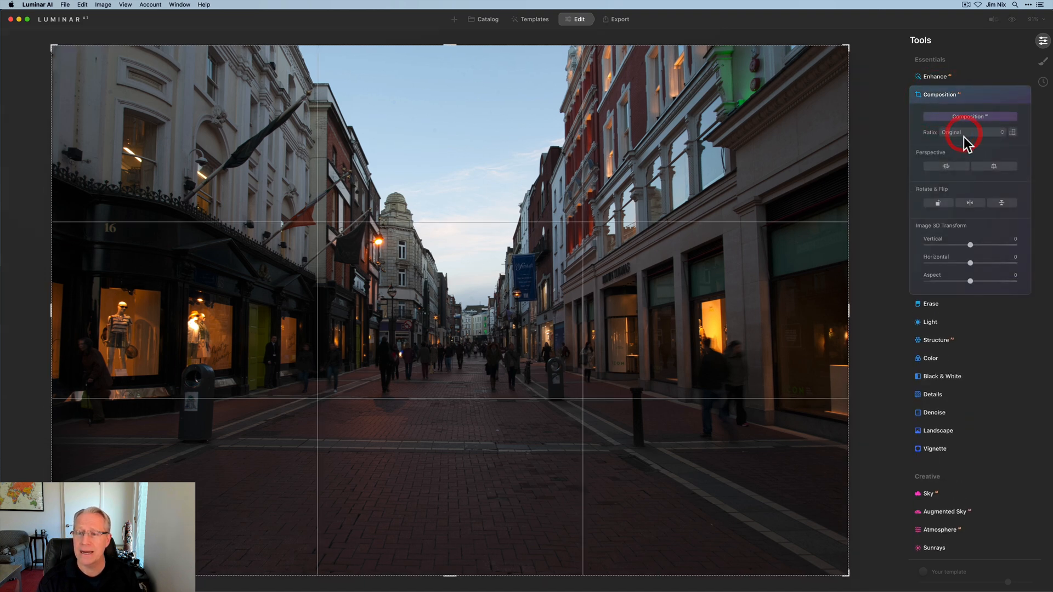
{"action": "left_click", "coordinate": [970, 132]}
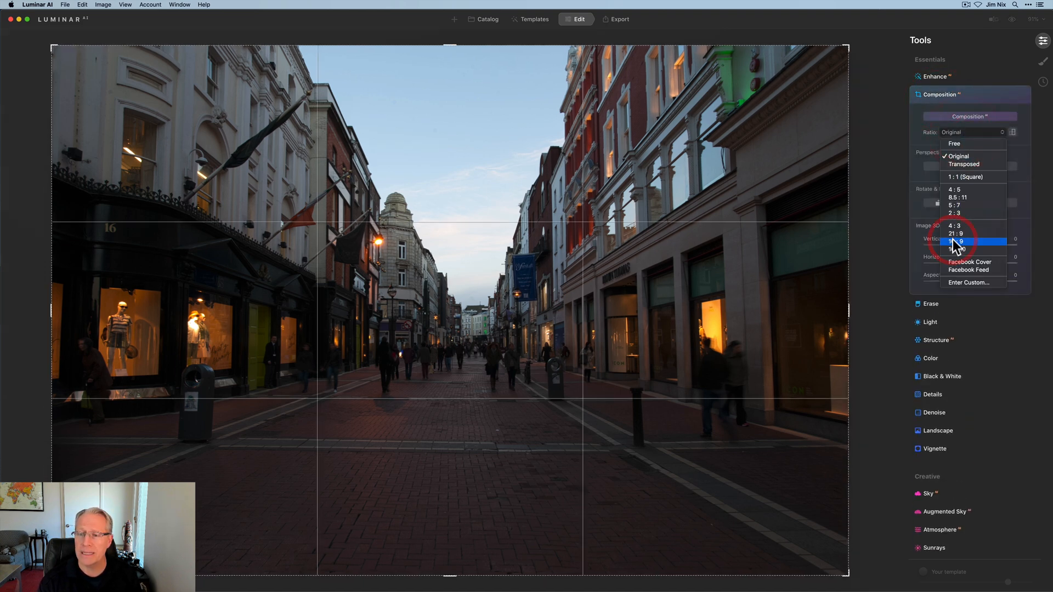
{"action": "left_click", "coordinate": [956, 241]}
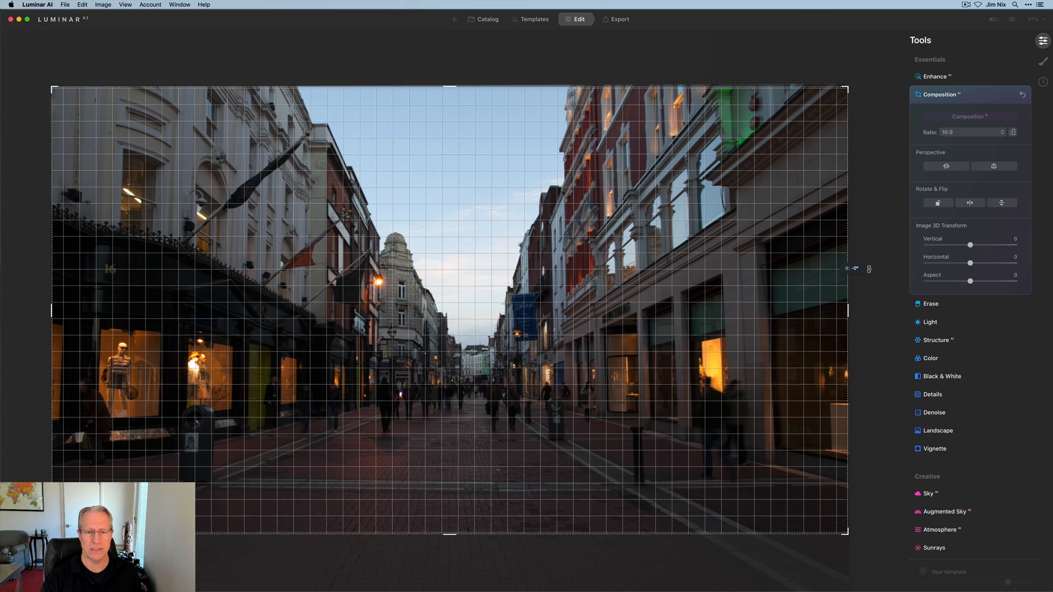
{"action": "left_click", "coordinate": [993, 166]}
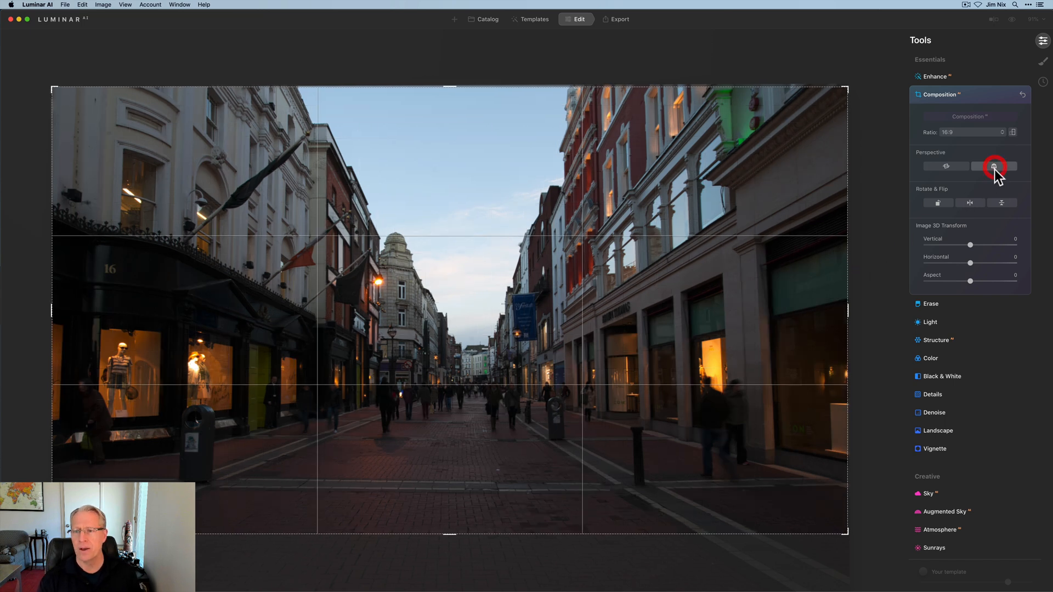
{"action": "left_click", "coordinate": [994, 166]}
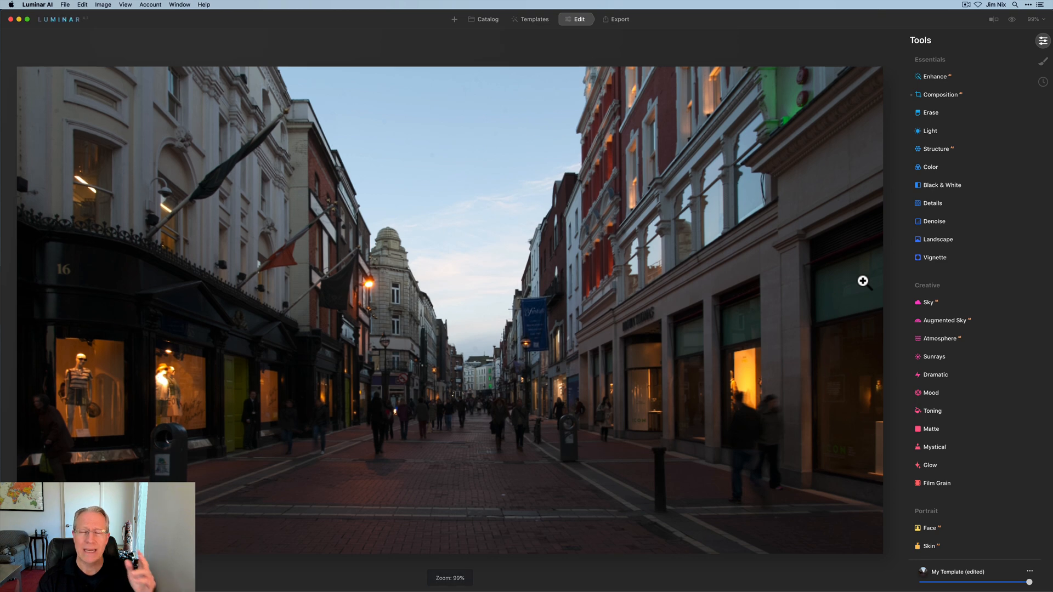
{"action": "mouse_move", "coordinate": [927, 188]}
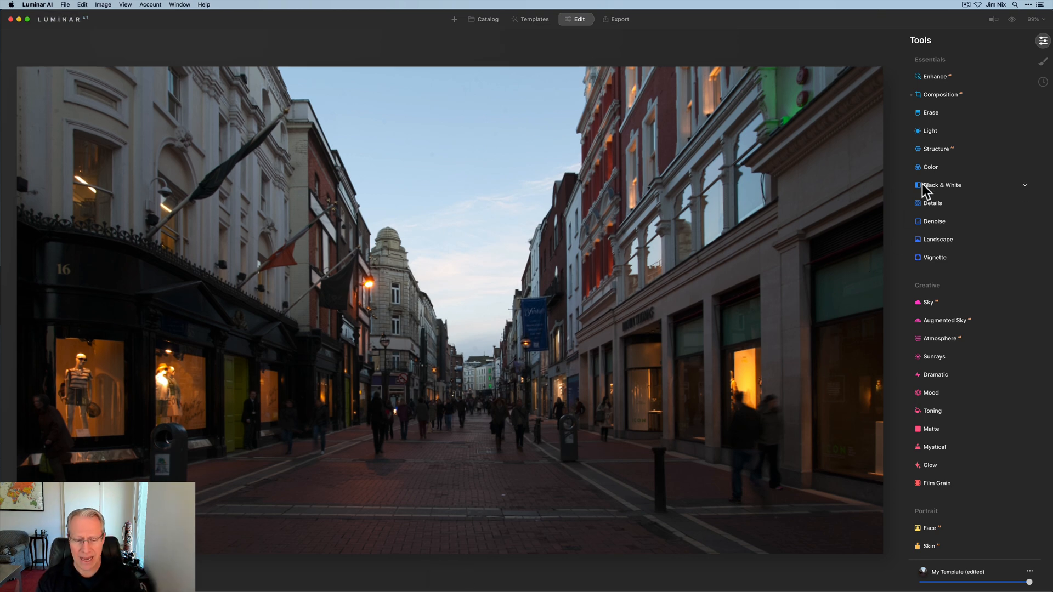
{"action": "mouse_move", "coordinate": [930, 433]}
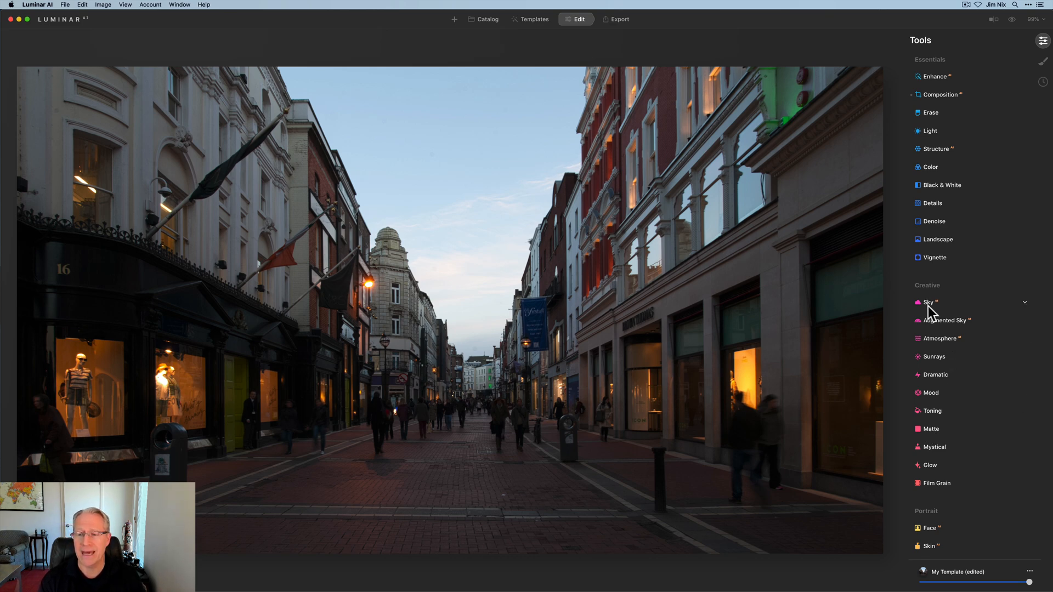
Step: Replace the sky with Santa Rosa Sunset and flip it horizontally
{"action": "left_click", "coordinate": [927, 302]}
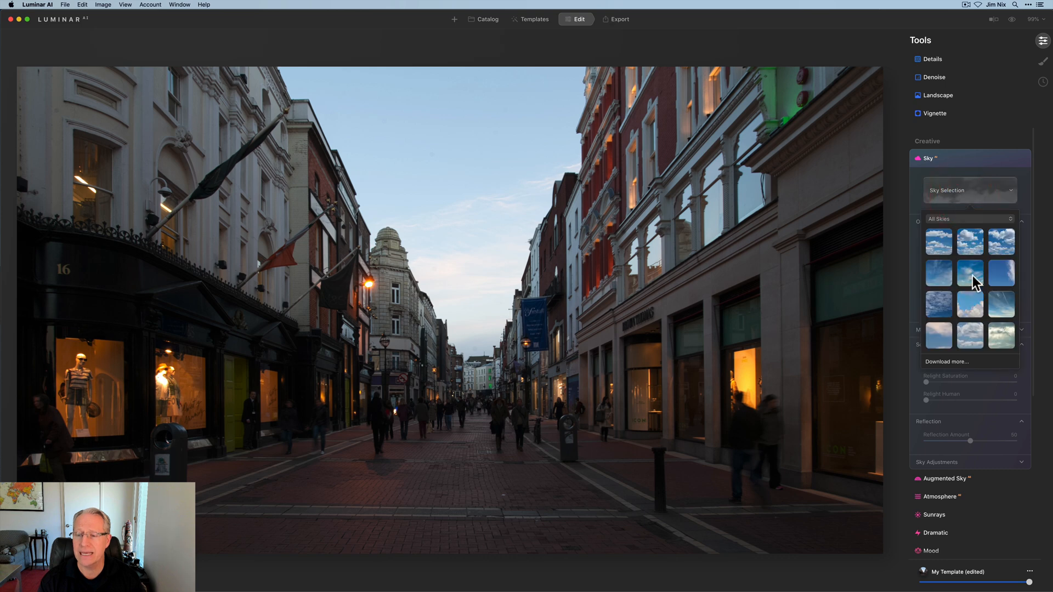
{"action": "left_click", "coordinate": [999, 304]}
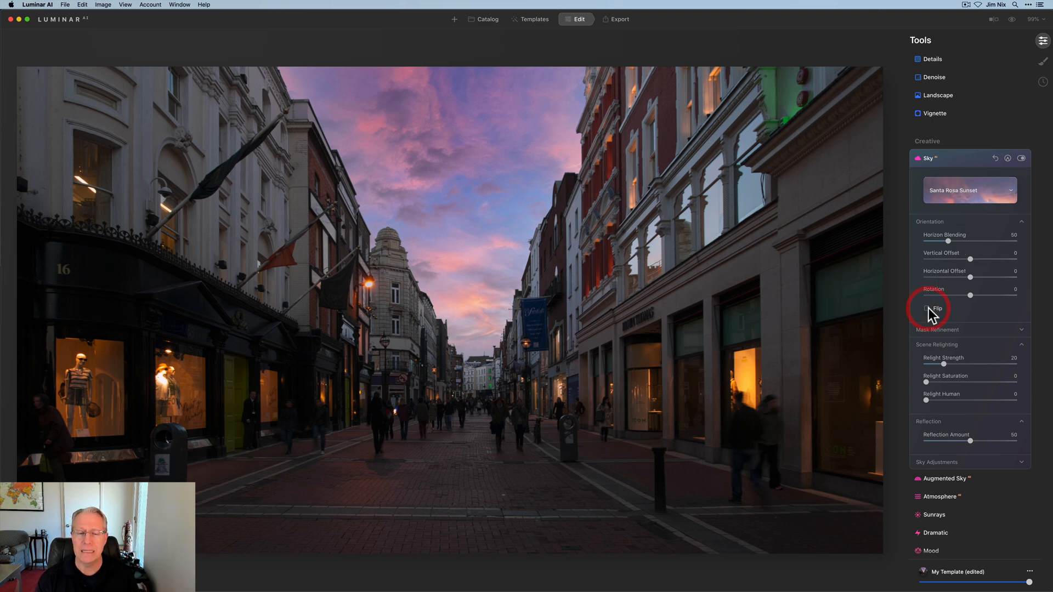
{"action": "left_click", "coordinate": [927, 308]}
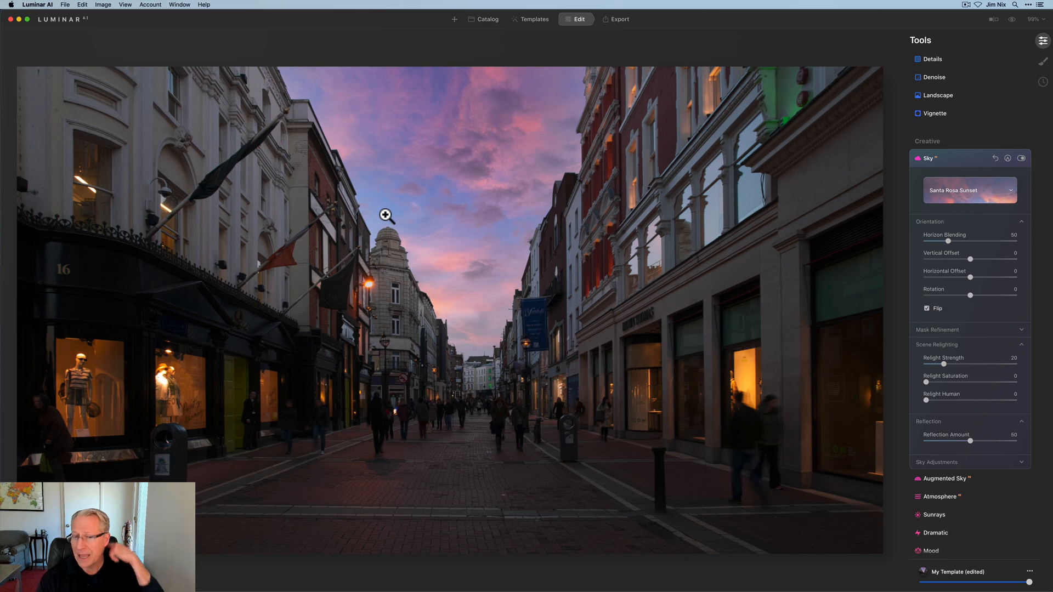
{"action": "mouse_move", "coordinate": [867, 283]}
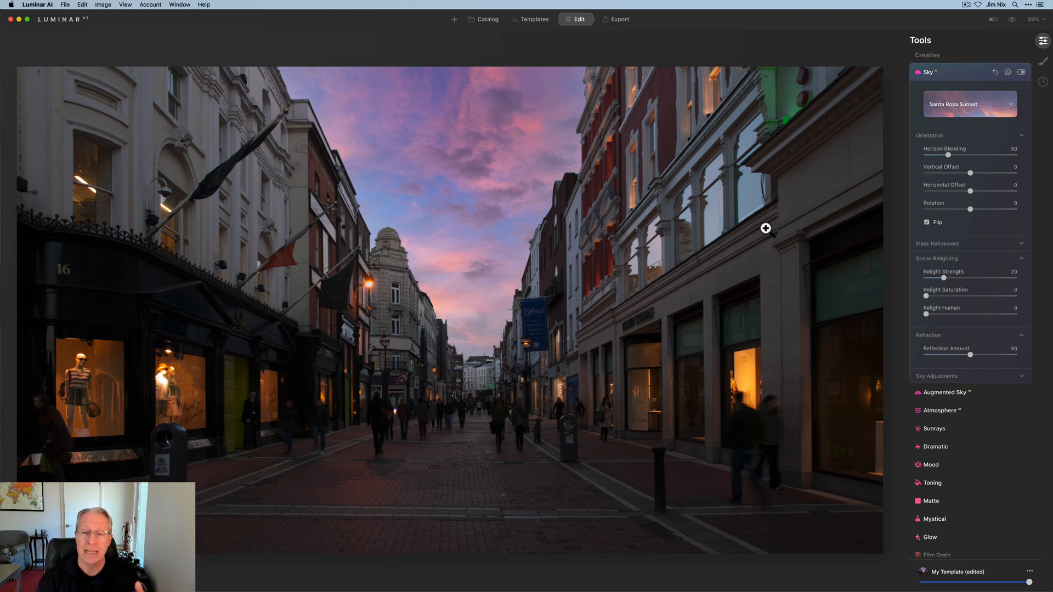
{"action": "mouse_move", "coordinate": [709, 154]}
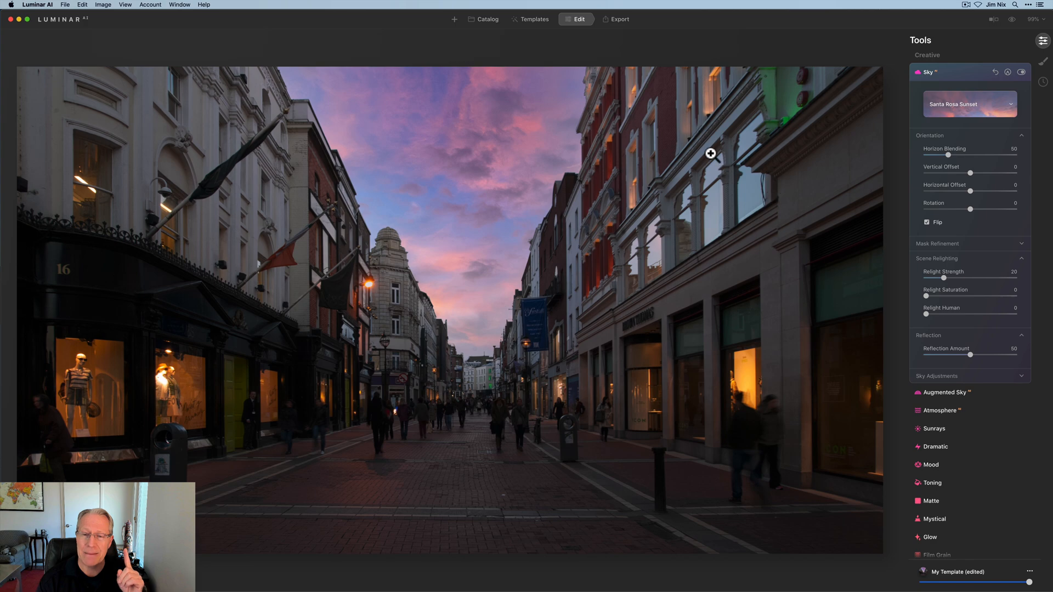
Step: Zoom to 200% and hide the replacement sky to compare across the building facades
{"action": "left_click", "coordinate": [1036, 19]}
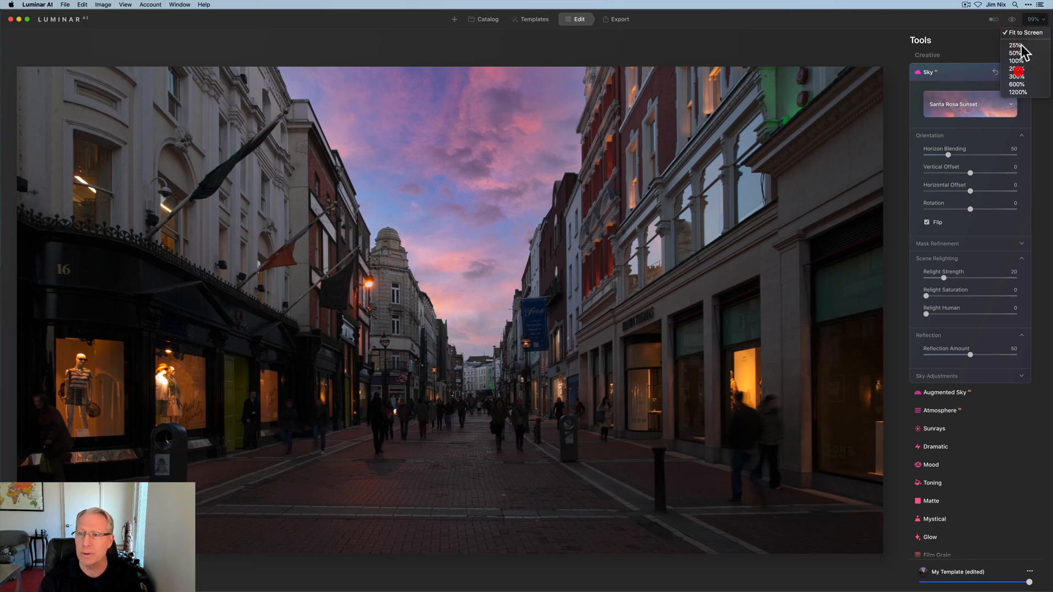
{"action": "left_click", "coordinate": [1016, 67]}
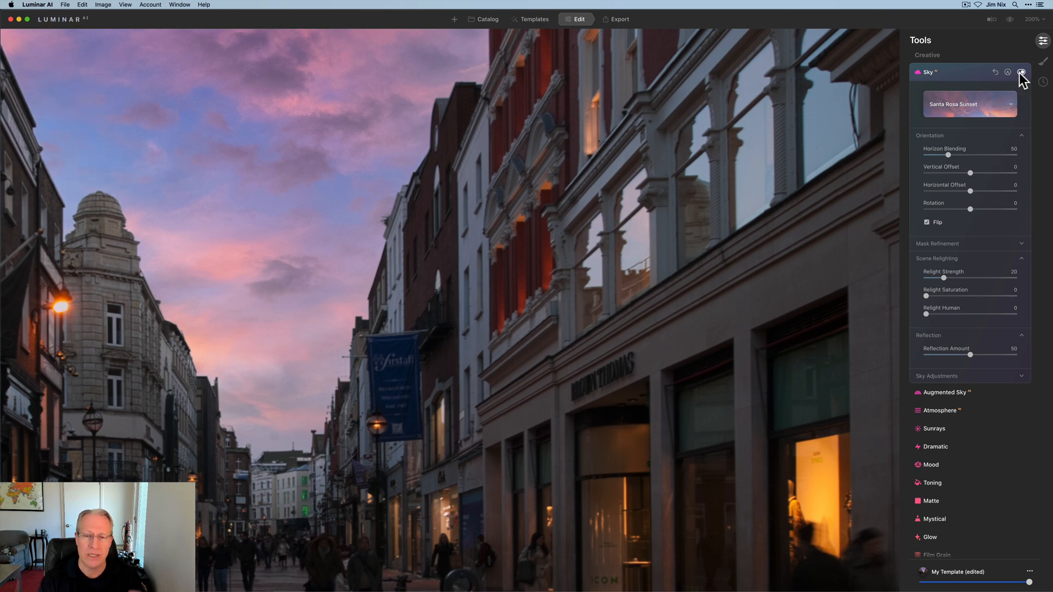
{"action": "left_click", "coordinate": [1020, 72]}
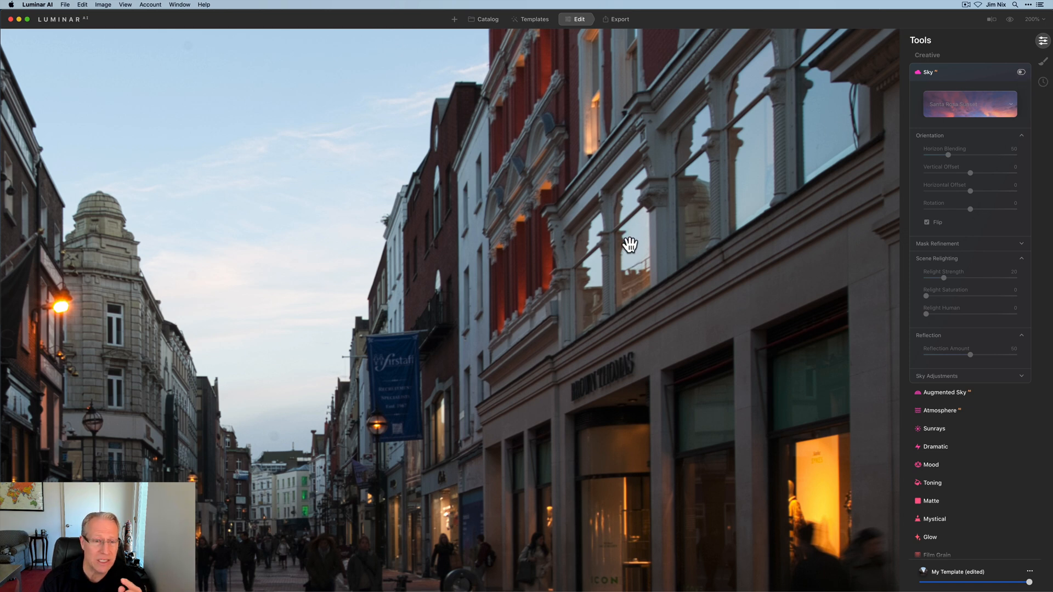
{"action": "mouse_move", "coordinate": [798, 99]}
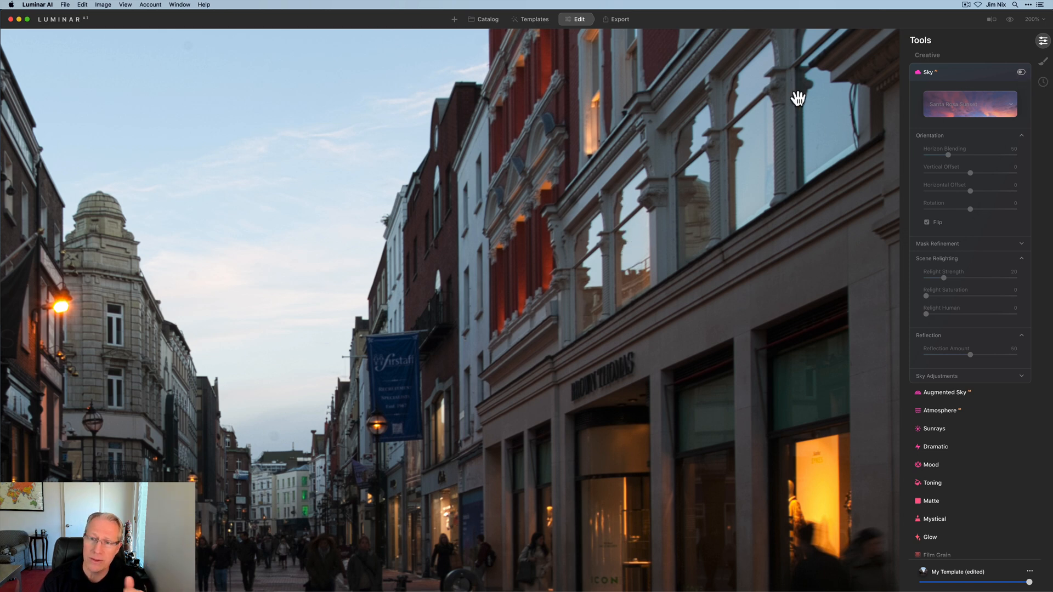
{"action": "left_click_drag", "start_coordinate": [797, 99], "coordinate": [765, 153]}
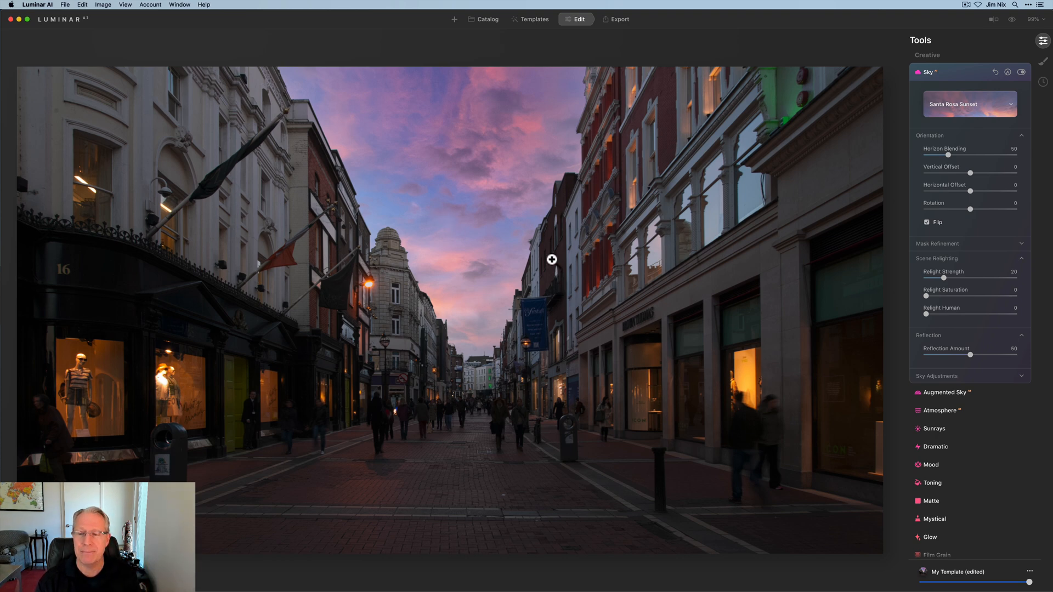
{"action": "mouse_move", "coordinate": [409, 211]}
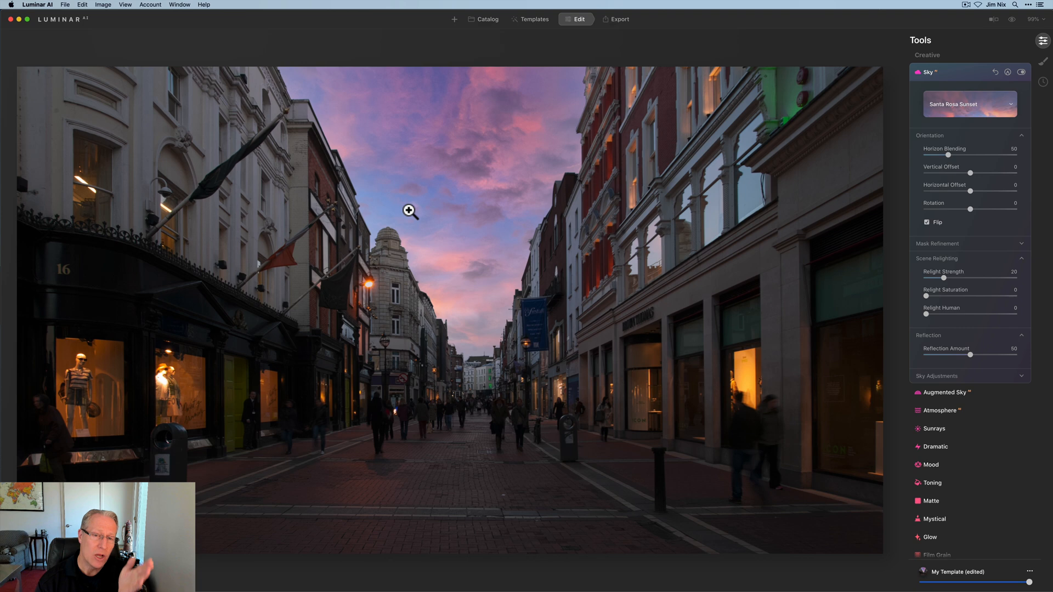
{"action": "mouse_move", "coordinate": [859, 271]}
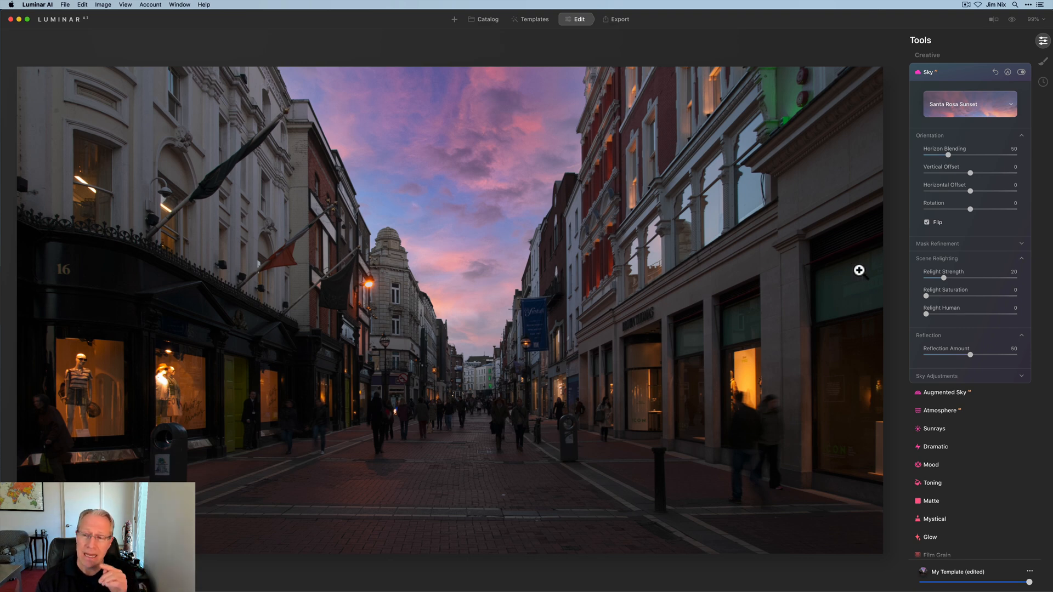
{"action": "mouse_move", "coordinate": [938, 243]}
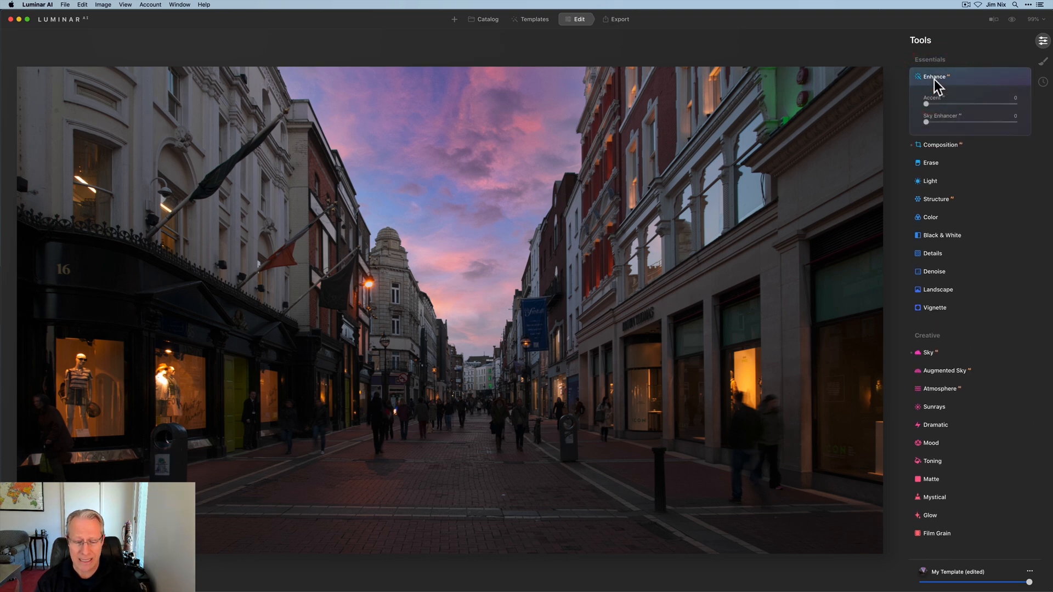
Step: Raise Enhance Accent to about 50 and set Temperature to 7426
{"action": "left_click_drag", "start_coordinate": [926, 105], "coordinate": [969, 105]}
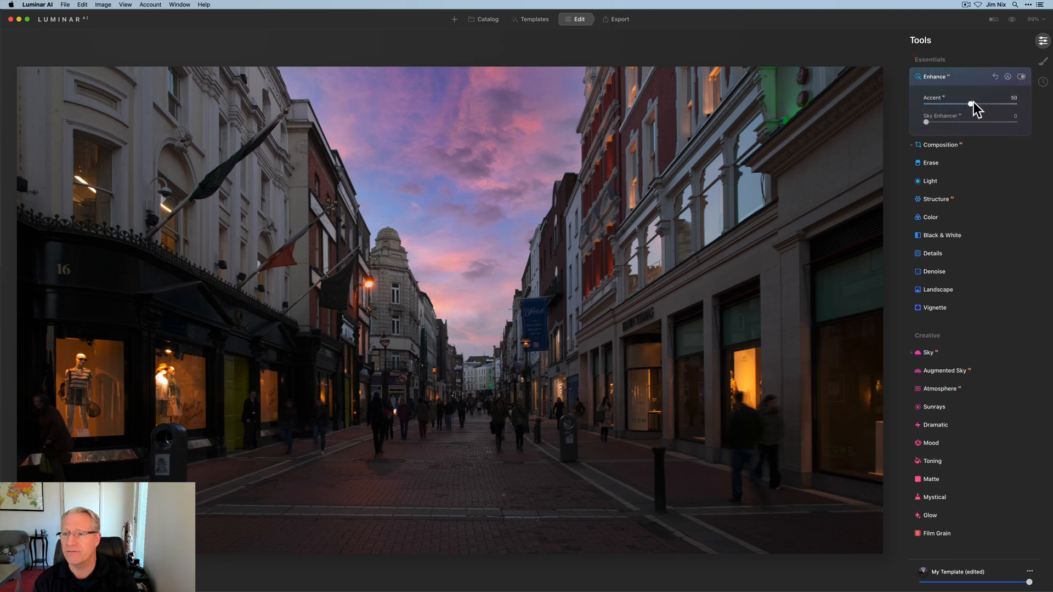
{"action": "left_click_drag", "start_coordinate": [969, 105], "coordinate": [972, 105]}
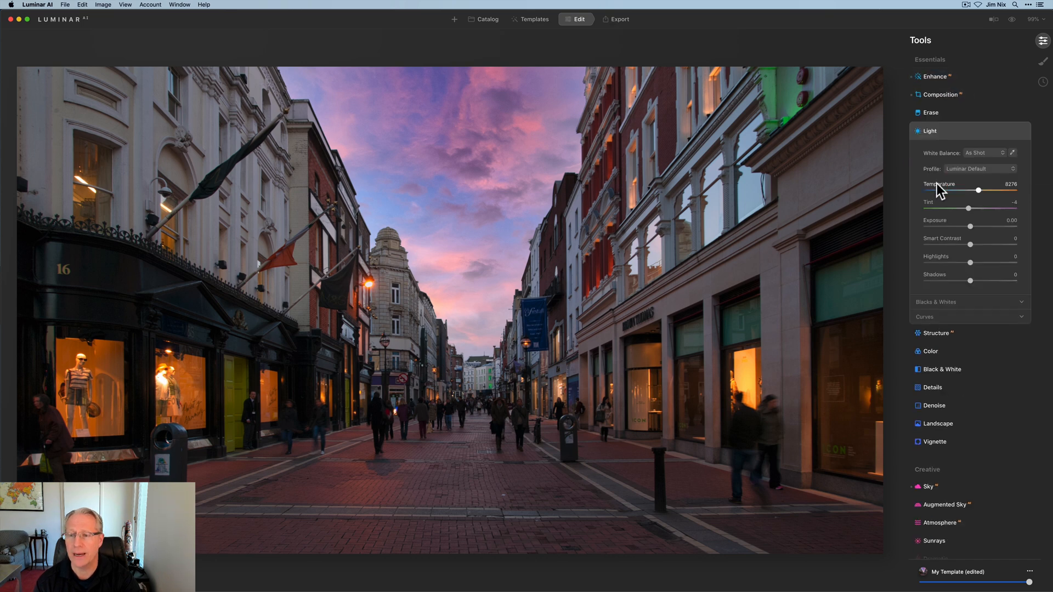
{"action": "left_click_drag", "start_coordinate": [997, 191], "coordinate": [979, 190]}
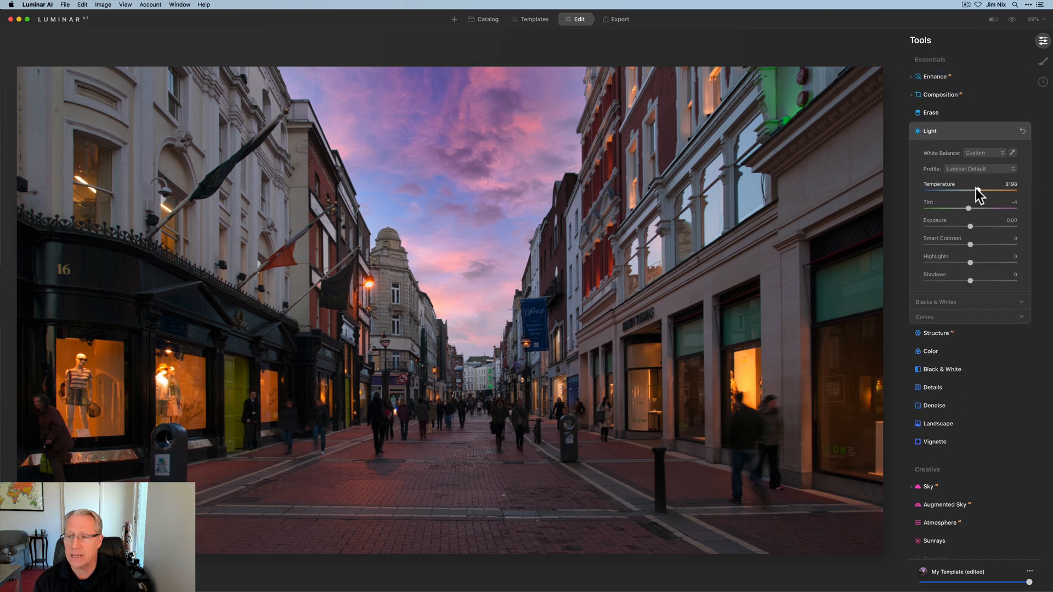
{"action": "left_click_drag", "start_coordinate": [993, 192], "coordinate": [978, 192]}
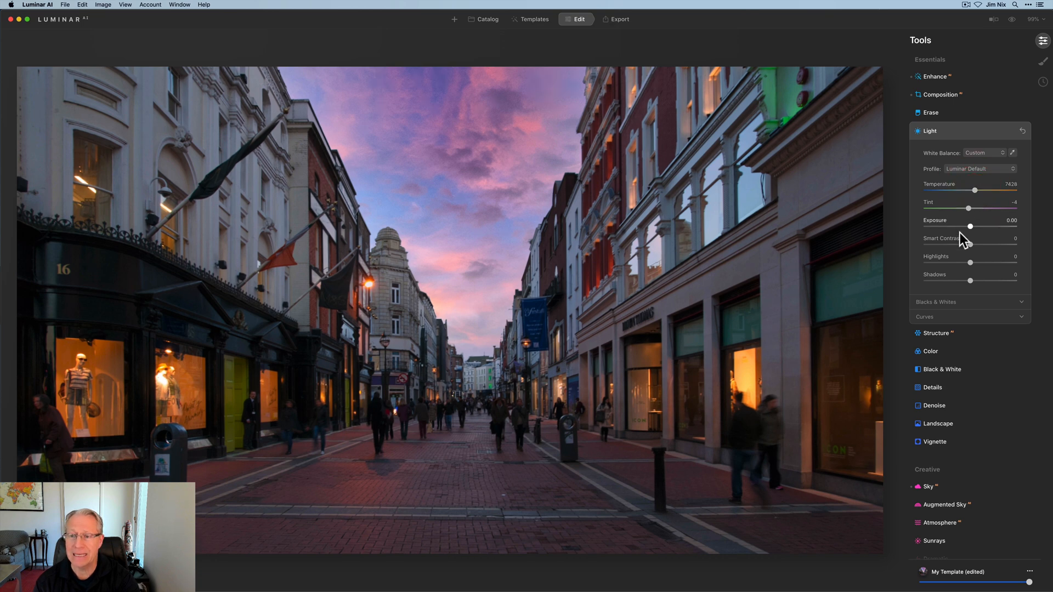
Step: Set Smart Contrast to 28 and reduce Highlights to -43
{"action": "left_click_drag", "start_coordinate": [969, 245], "coordinate": [981, 244]}
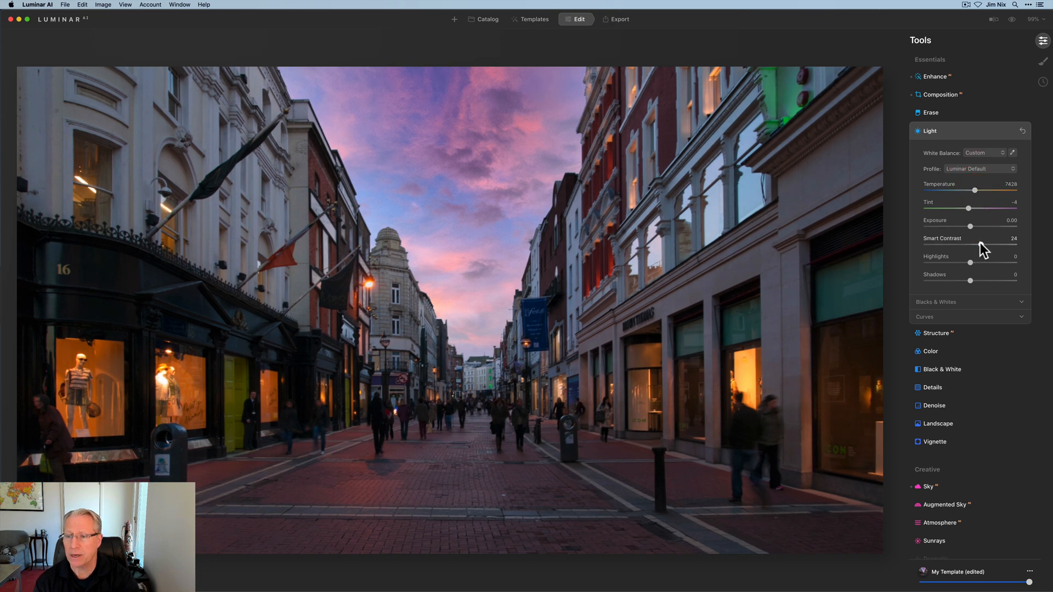
{"action": "left_click_drag", "start_coordinate": [969, 244], "coordinate": [981, 245]}
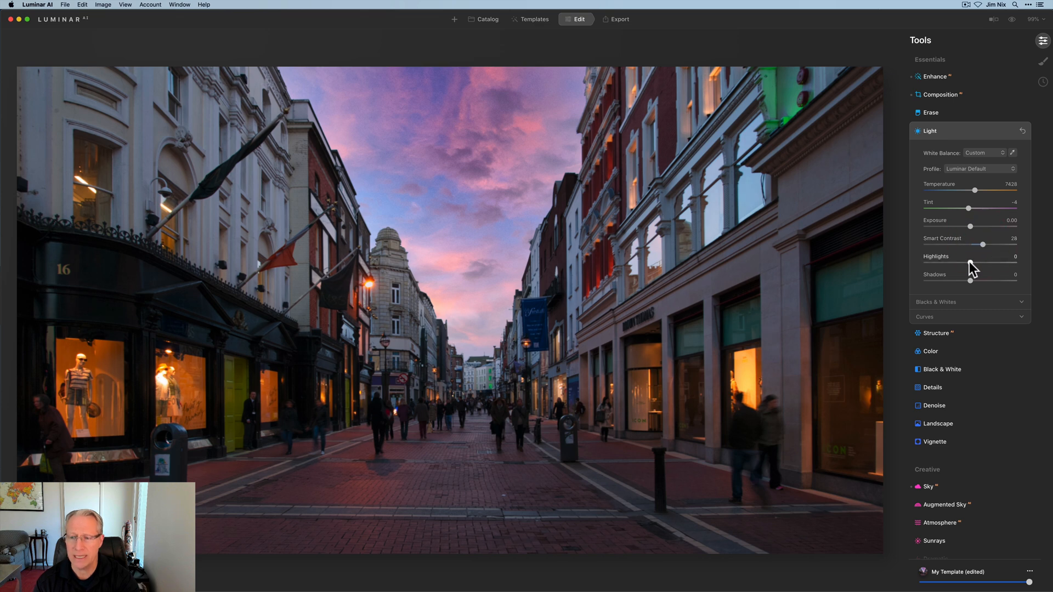
{"action": "left_click_drag", "start_coordinate": [970, 263], "coordinate": [958, 262]}
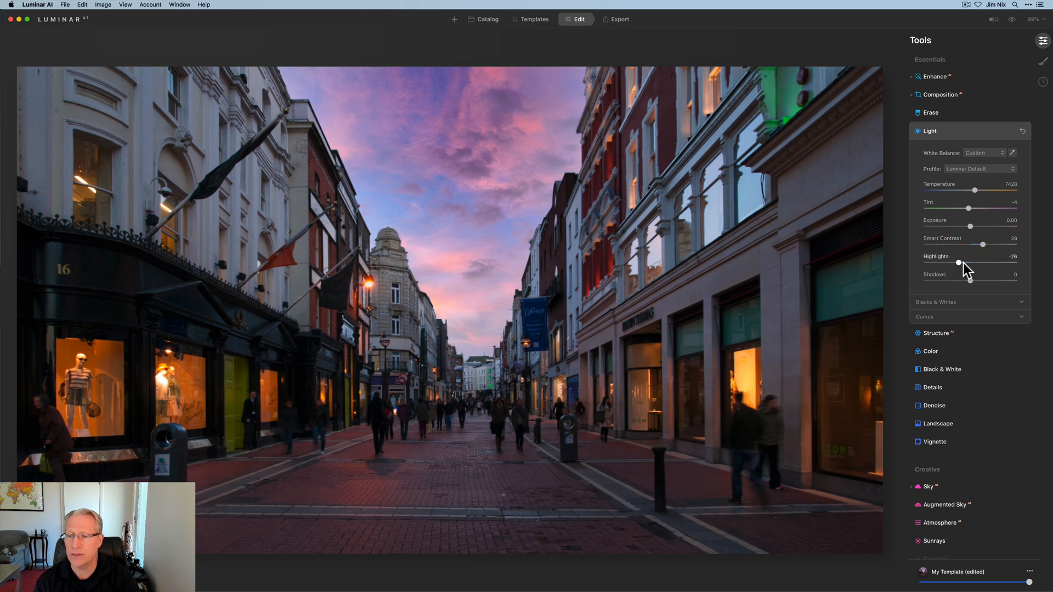
{"action": "left_click_drag", "start_coordinate": [958, 264], "coordinate": [948, 263]}
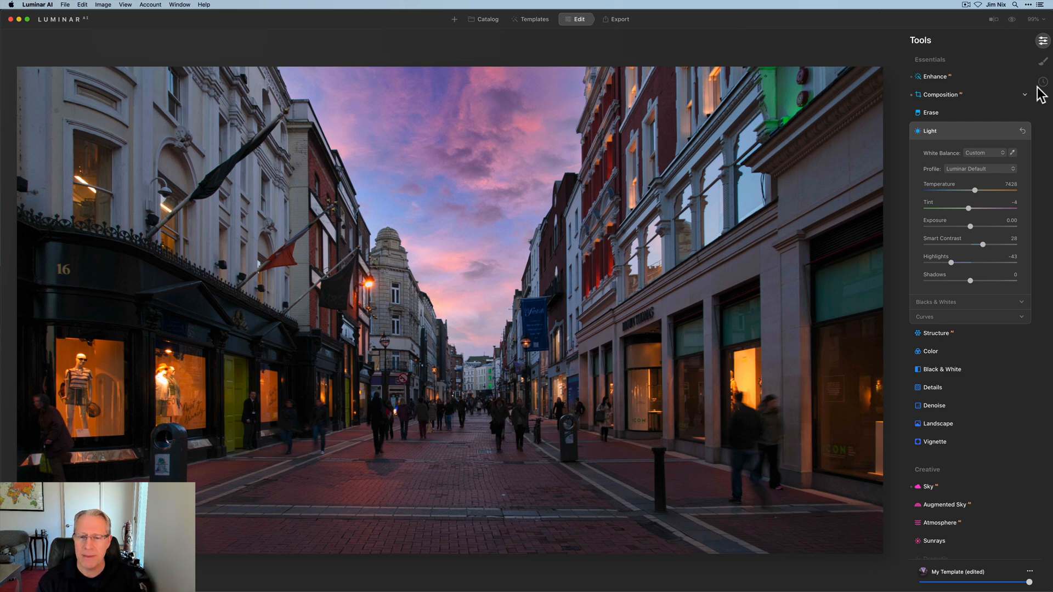
{"action": "mouse_move", "coordinate": [972, 226]}
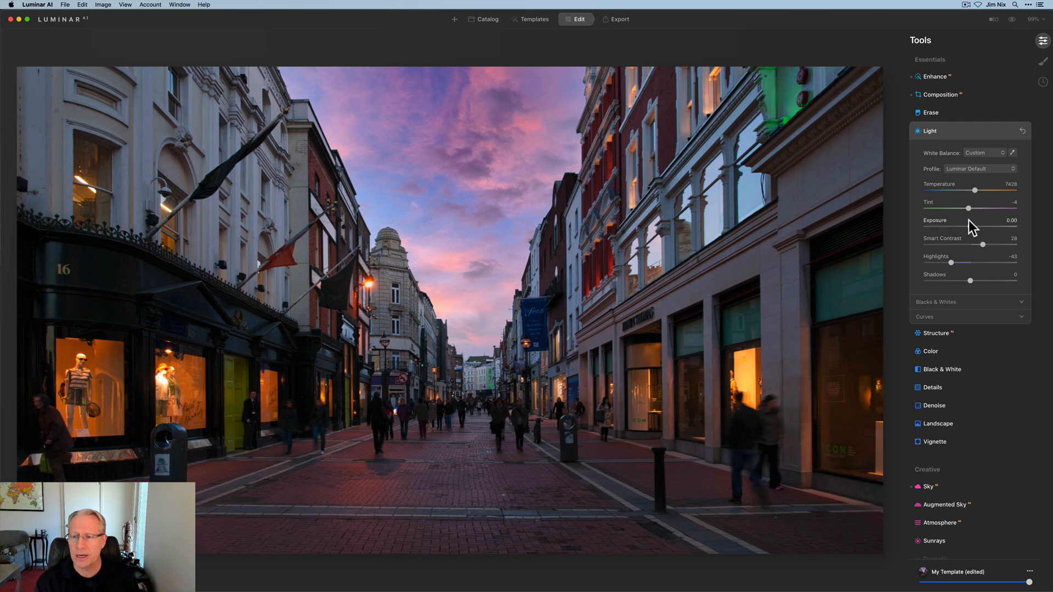
{"action": "mouse_move", "coordinate": [974, 219]}
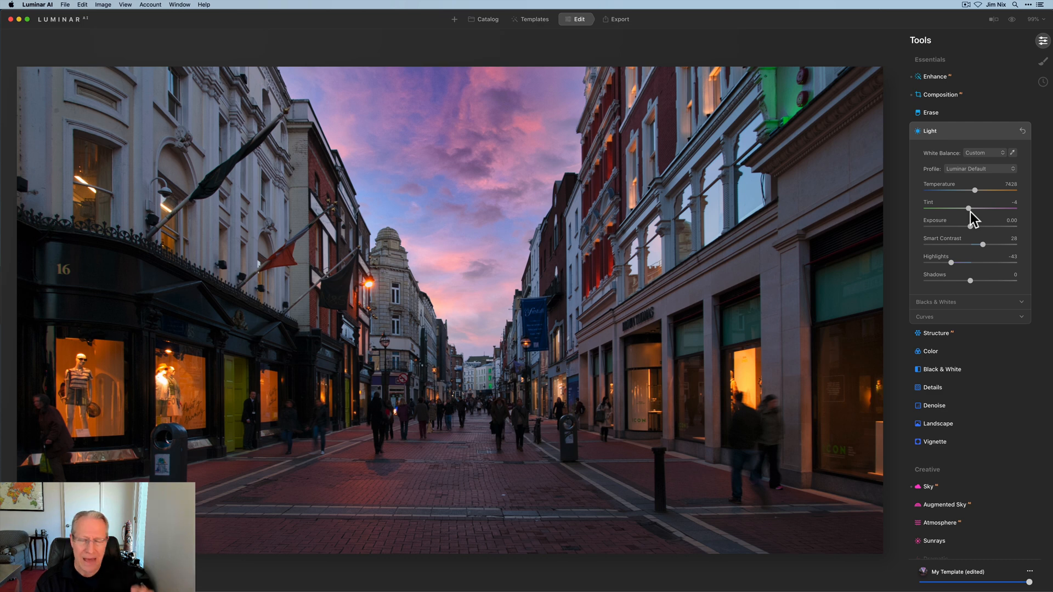
{"action": "scroll", "scroll_direction": "down", "scroll_amount": 3}
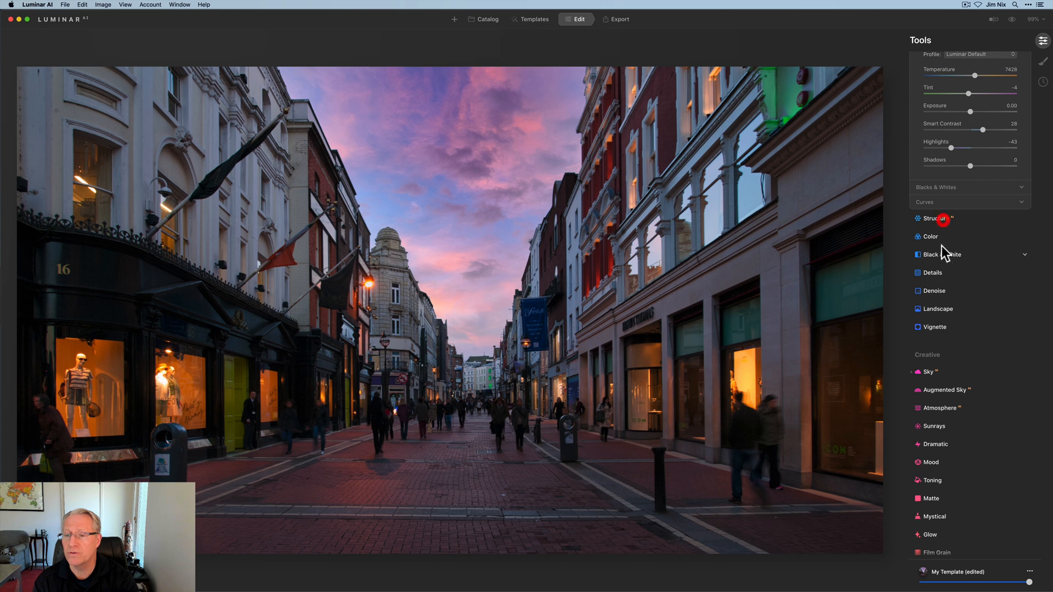
Step: Set the Structure tool's Amount to 40
{"action": "left_click", "coordinate": [934, 218]}
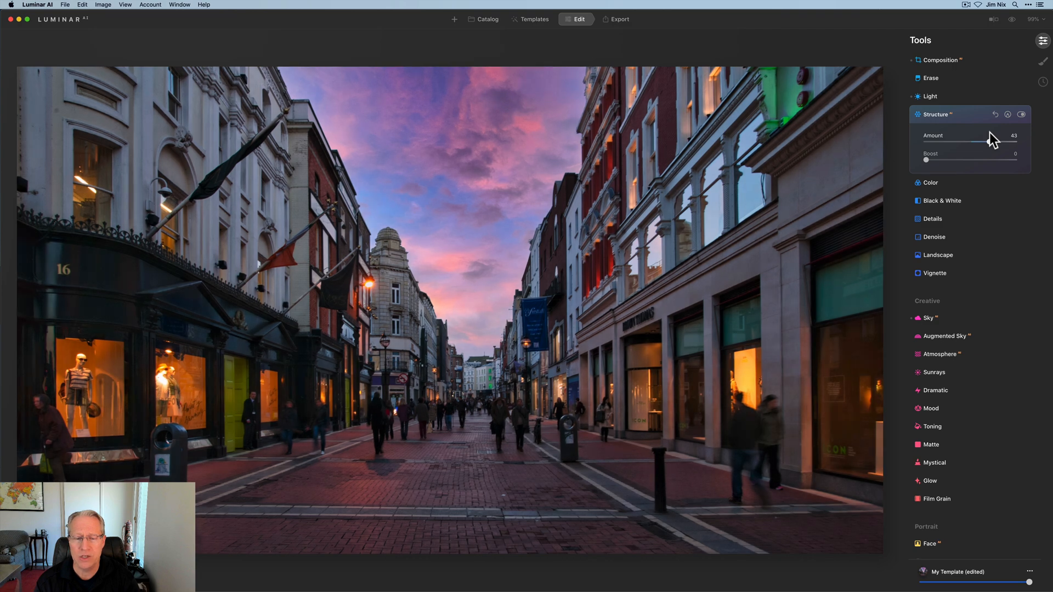
{"action": "left_click_drag", "start_coordinate": [980, 143], "coordinate": [960, 143]}
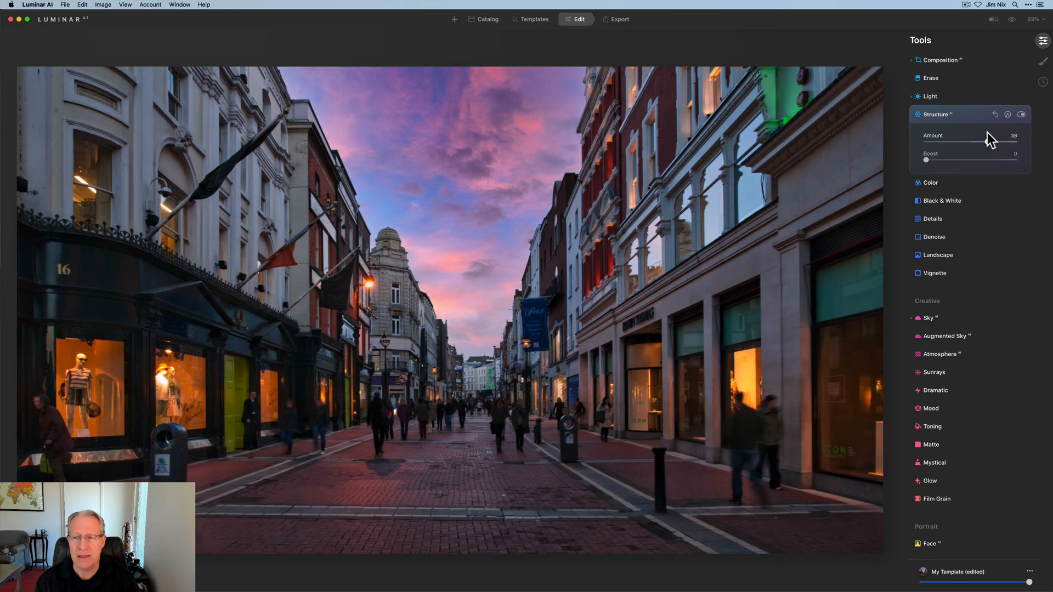
{"action": "left_click_drag", "start_coordinate": [967, 146], "coordinate": [970, 146]}
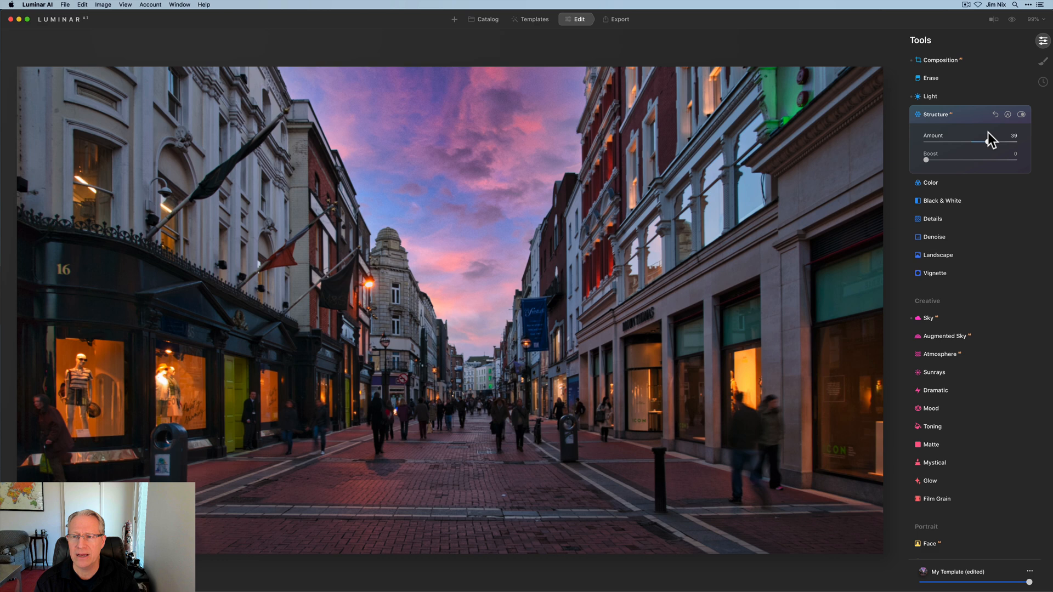
{"action": "left_click_drag", "start_coordinate": [981, 138], "coordinate": [984, 138]}
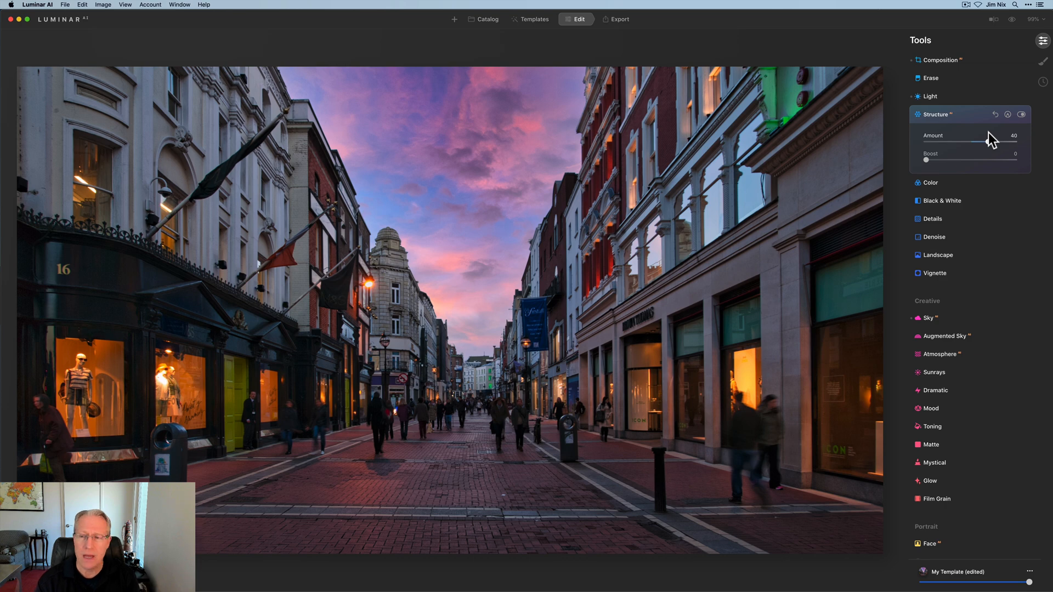
{"action": "left_click", "coordinate": [1020, 114]}
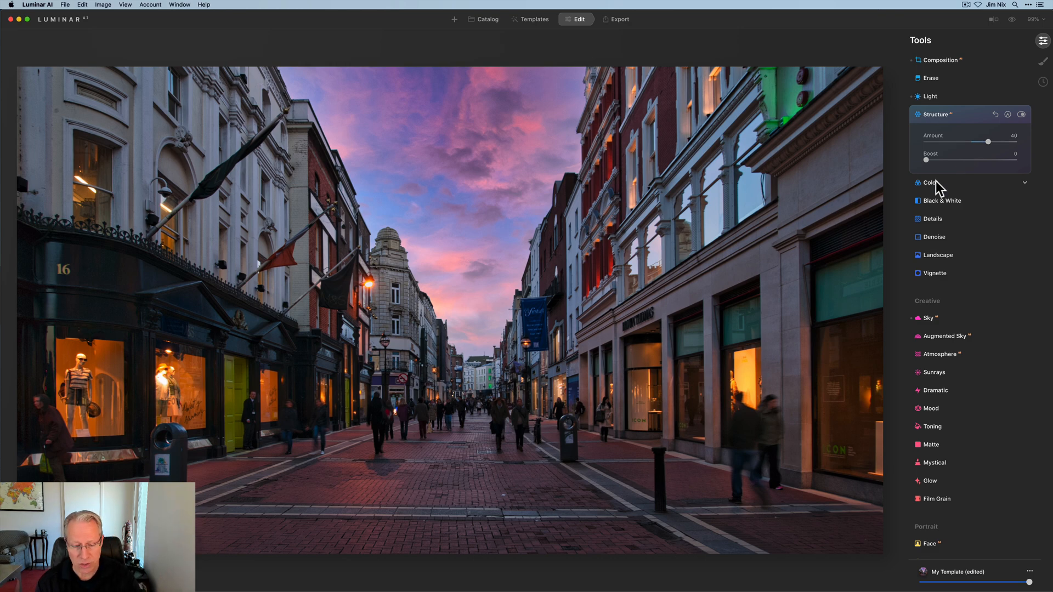
Step: Set Golden Hour to 33 in the Landscape tool
{"action": "left_click", "coordinate": [936, 255]}
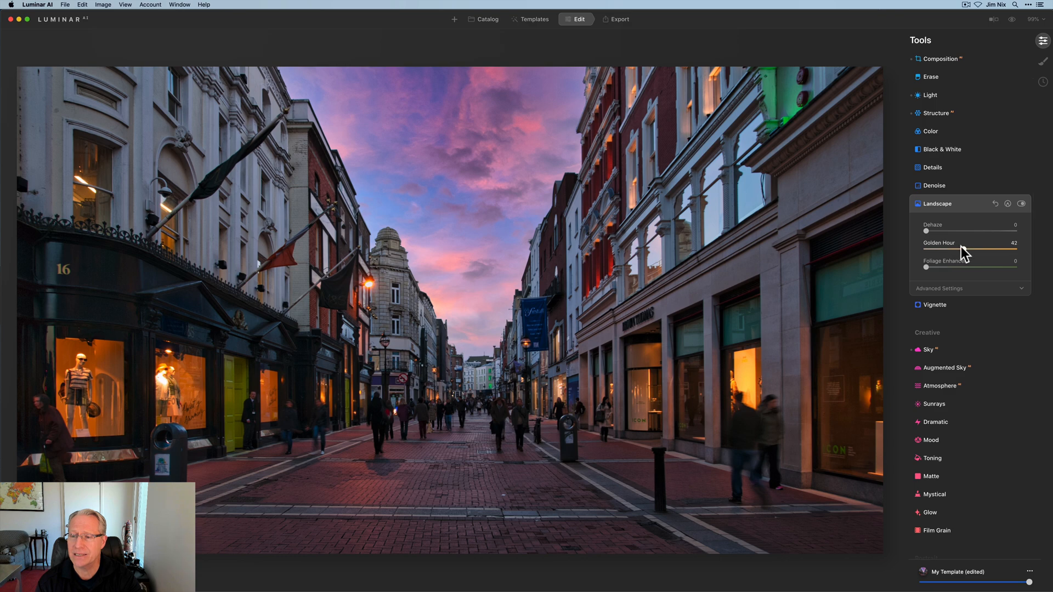
{"action": "left_click_drag", "start_coordinate": [981, 250], "coordinate": [958, 250]}
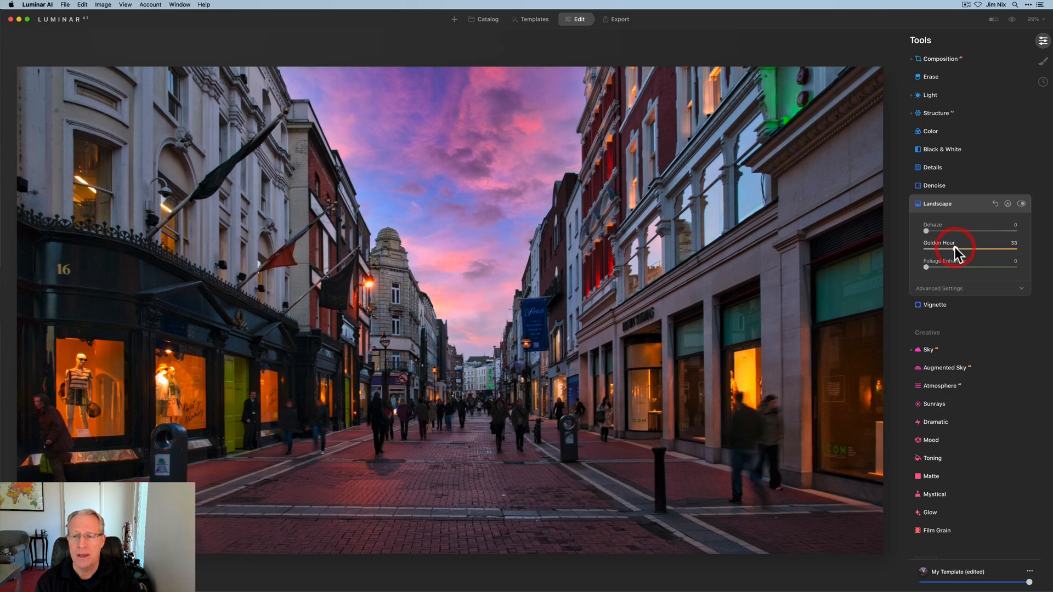
{"action": "left_click", "coordinate": [1020, 203]}
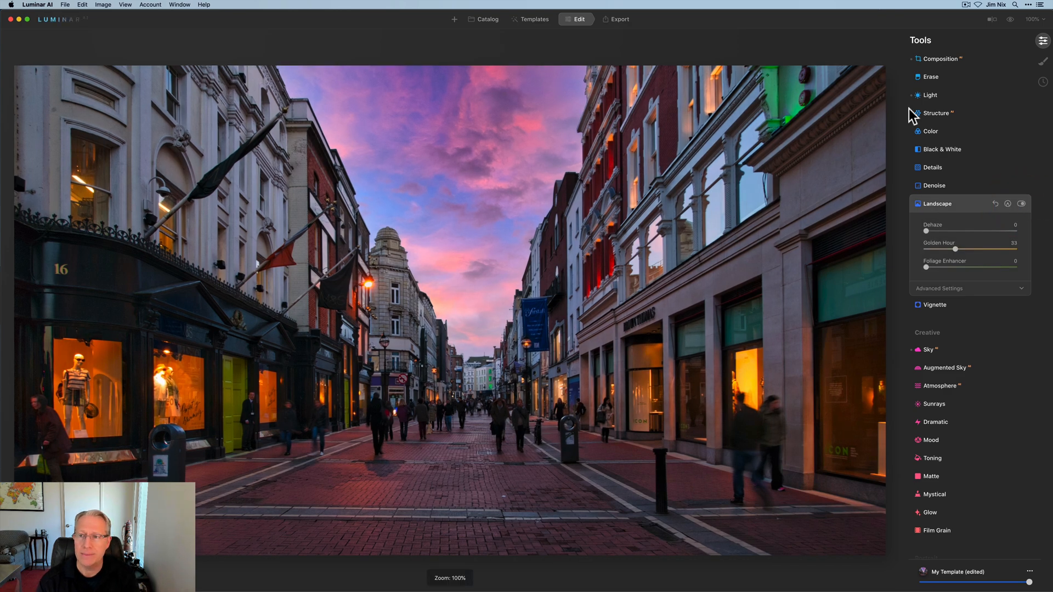
{"action": "left_click", "coordinate": [1042, 19]}
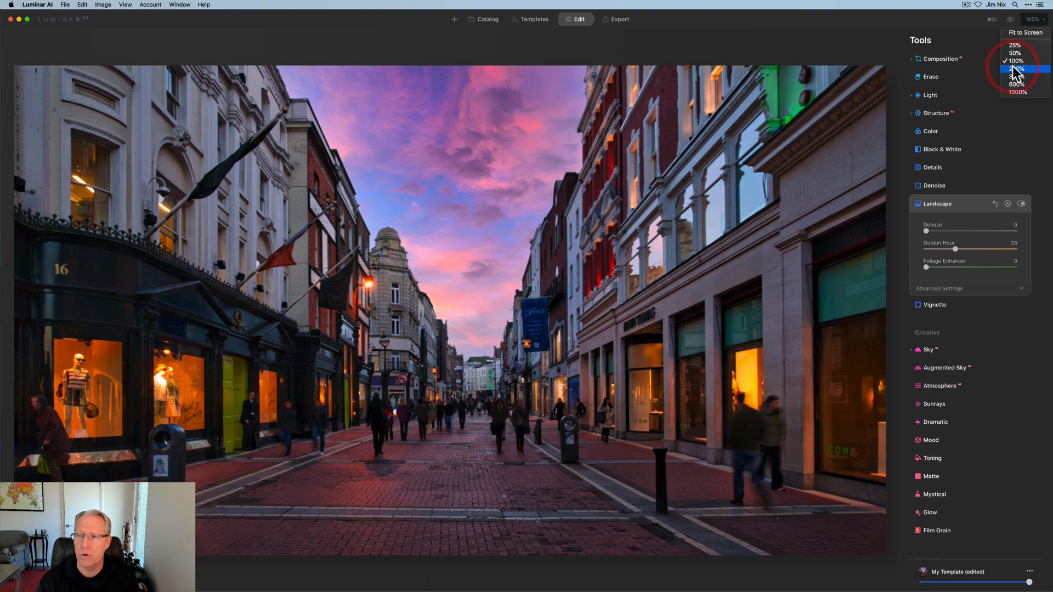
{"action": "left_click", "coordinate": [1016, 70]}
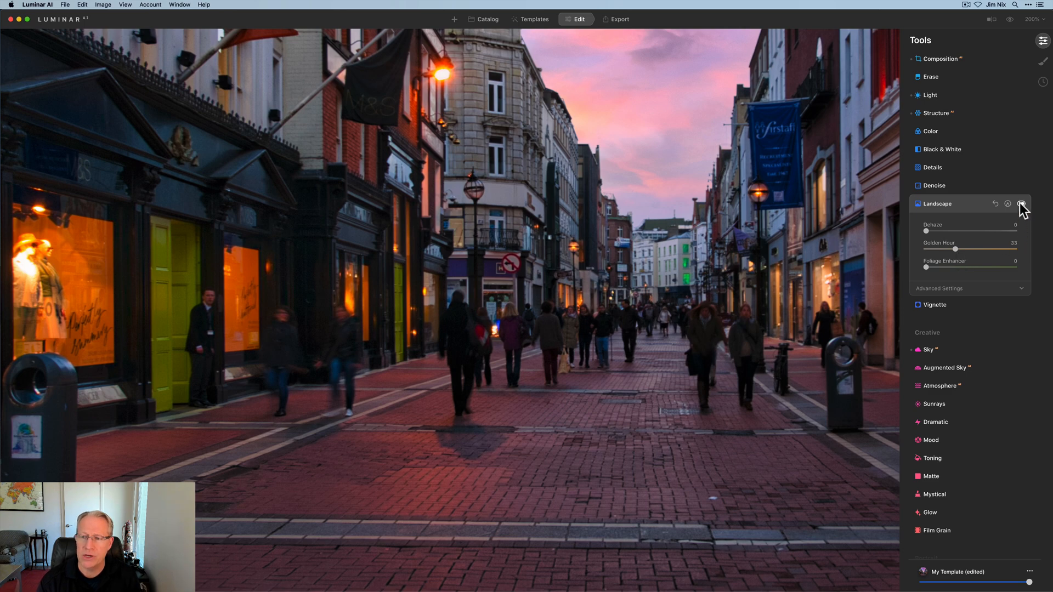
{"action": "left_click", "coordinate": [1020, 204]}
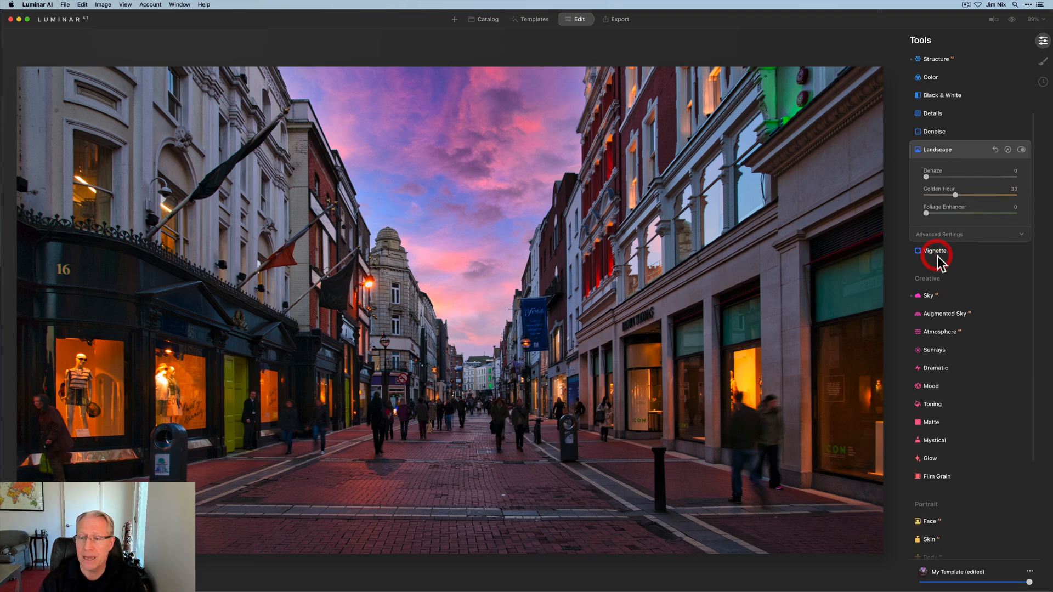
Step: Add a vignette with amount -53, size 20 and inner light 36
{"action": "left_click", "coordinate": [933, 251]}
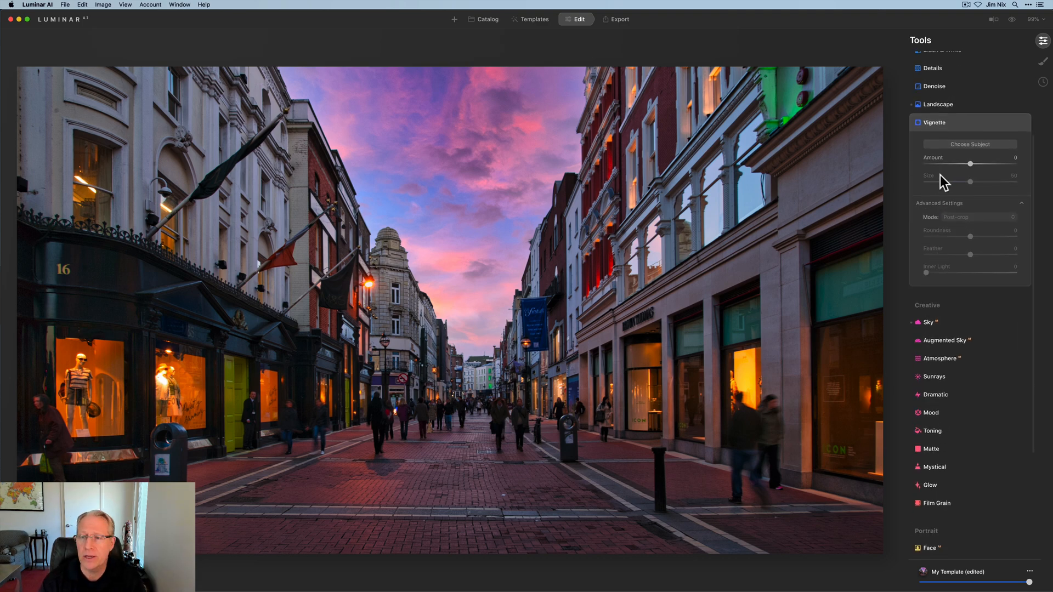
{"action": "left_click_drag", "start_coordinate": [969, 164], "coordinate": [939, 164]}
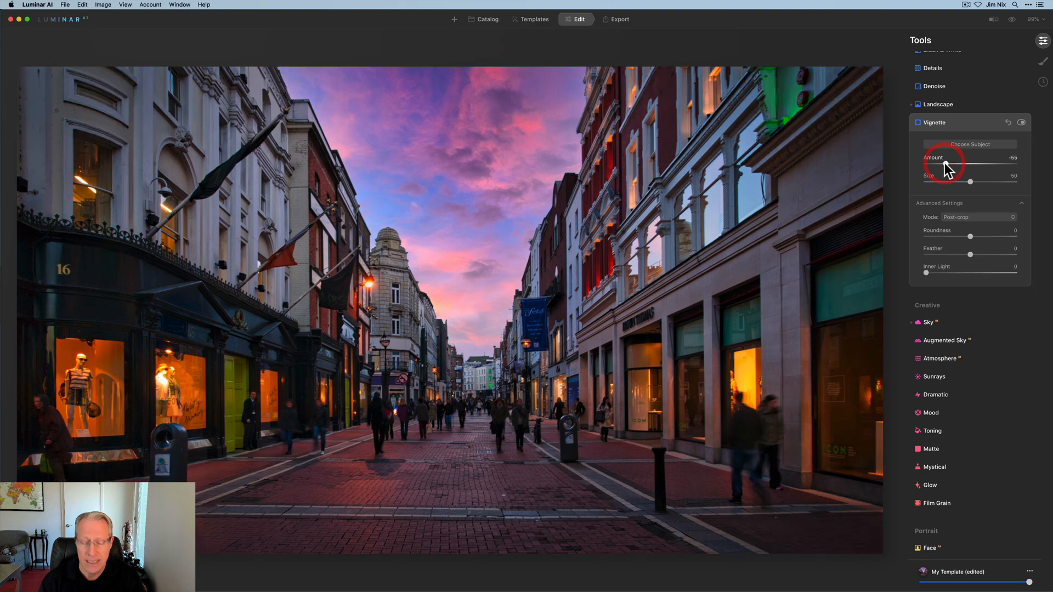
{"action": "left_click_drag", "start_coordinate": [943, 164], "coordinate": [950, 164]}
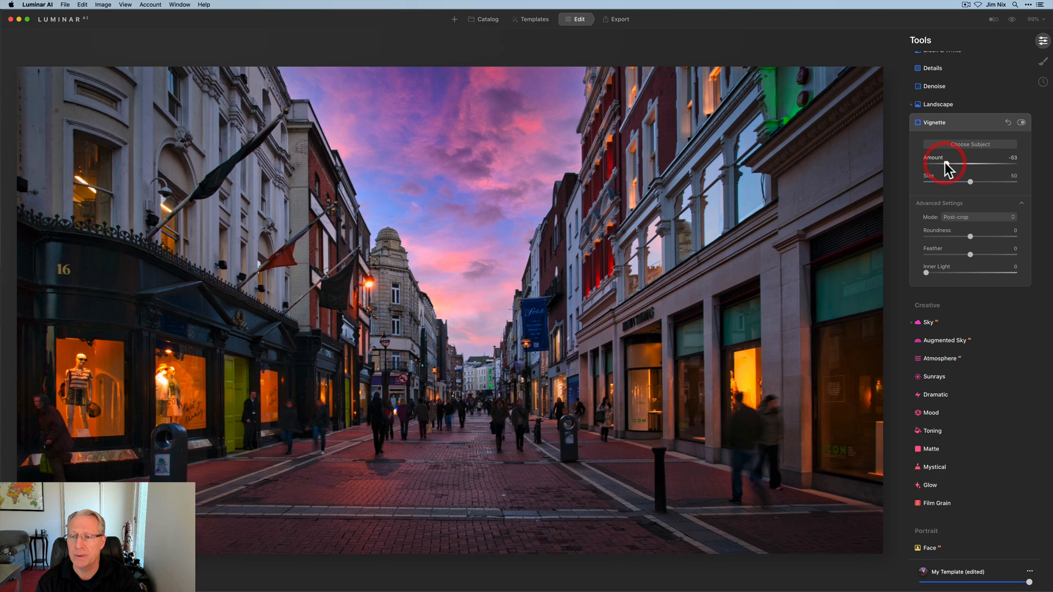
{"action": "left_click_drag", "start_coordinate": [970, 182], "coordinate": [968, 183]}
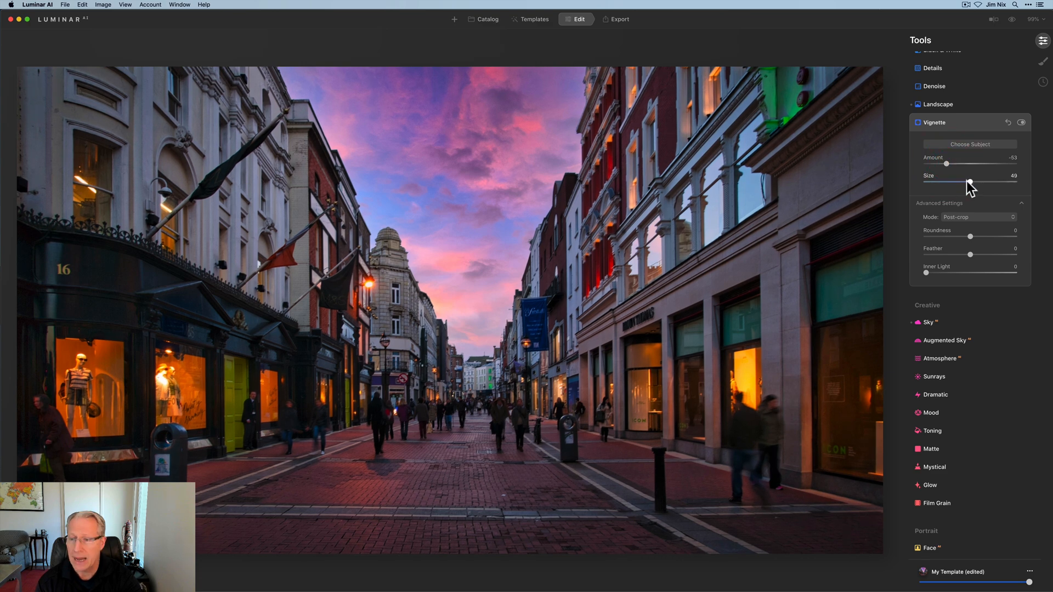
{"action": "left_click_drag", "start_coordinate": [969, 183], "coordinate": [945, 183]}
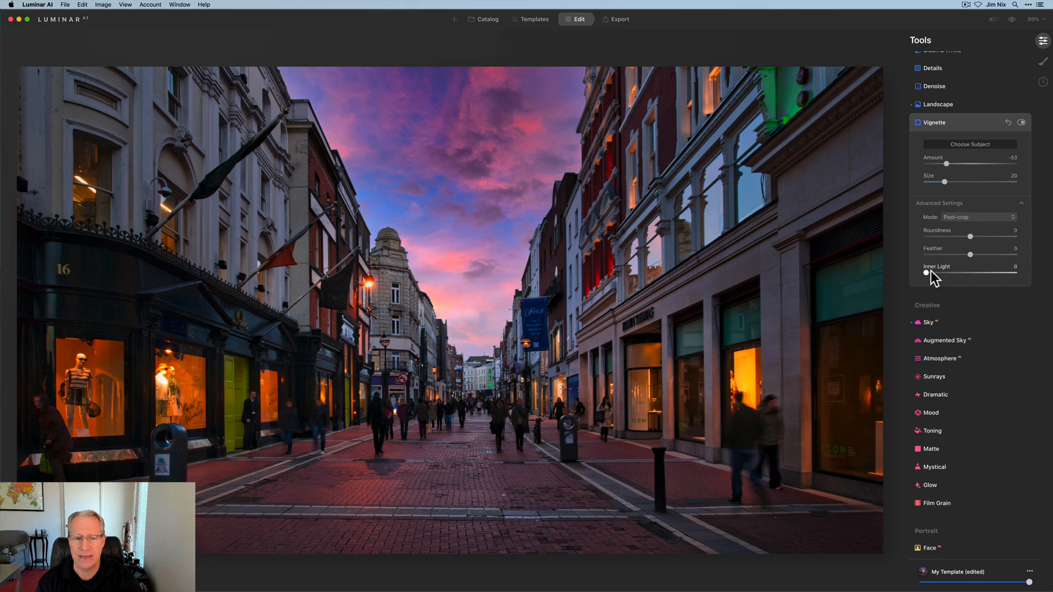
{"action": "left_click_drag", "start_coordinate": [927, 273], "coordinate": [957, 273]}
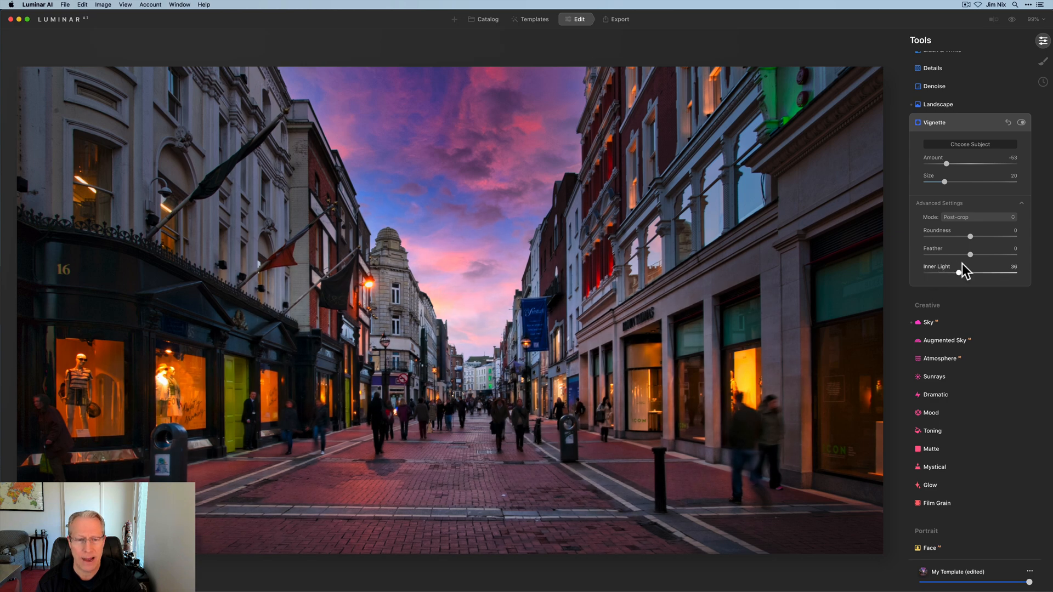
{"action": "left_click_drag", "start_coordinate": [957, 257], "coordinate": [961, 257]}
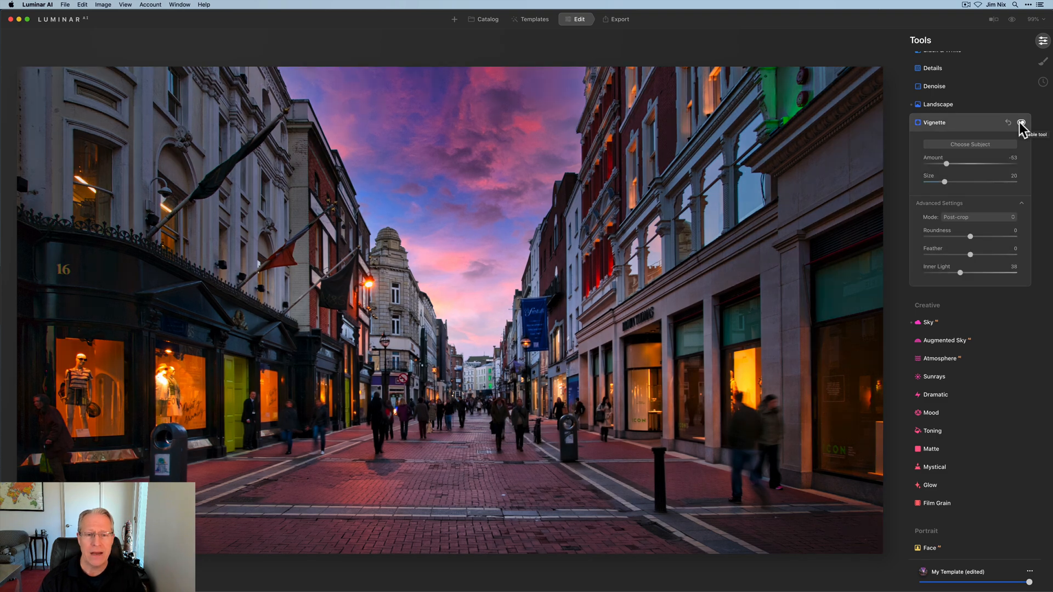
{"action": "mouse_move", "coordinate": [956, 206]}
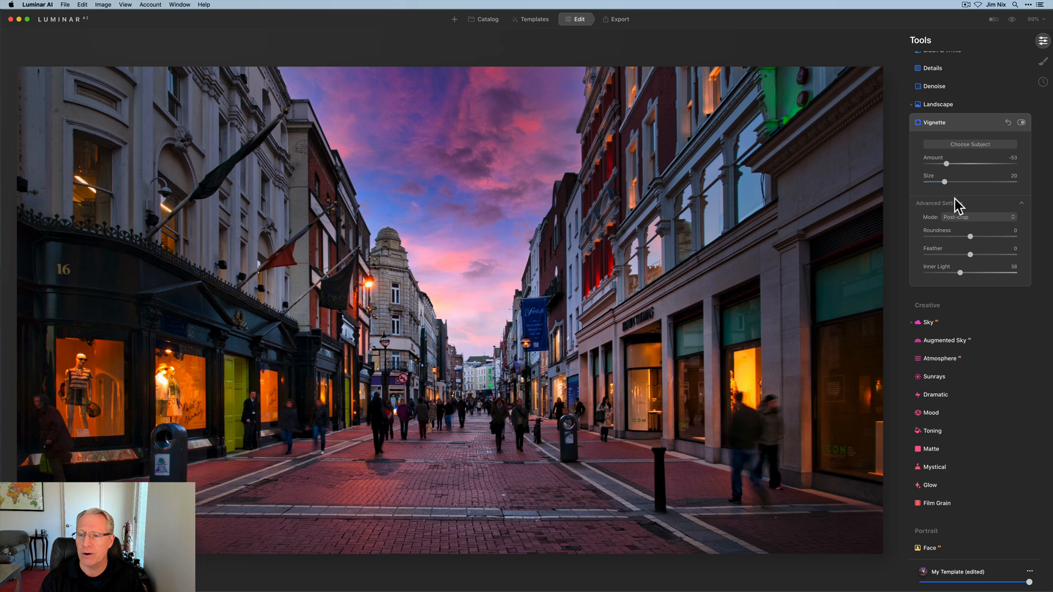
Step: Ease the vignette to amount -21 and size 37, toggling it off and on to compare
{"action": "left_click_drag", "start_coordinate": [943, 164], "coordinate": [959, 163]}
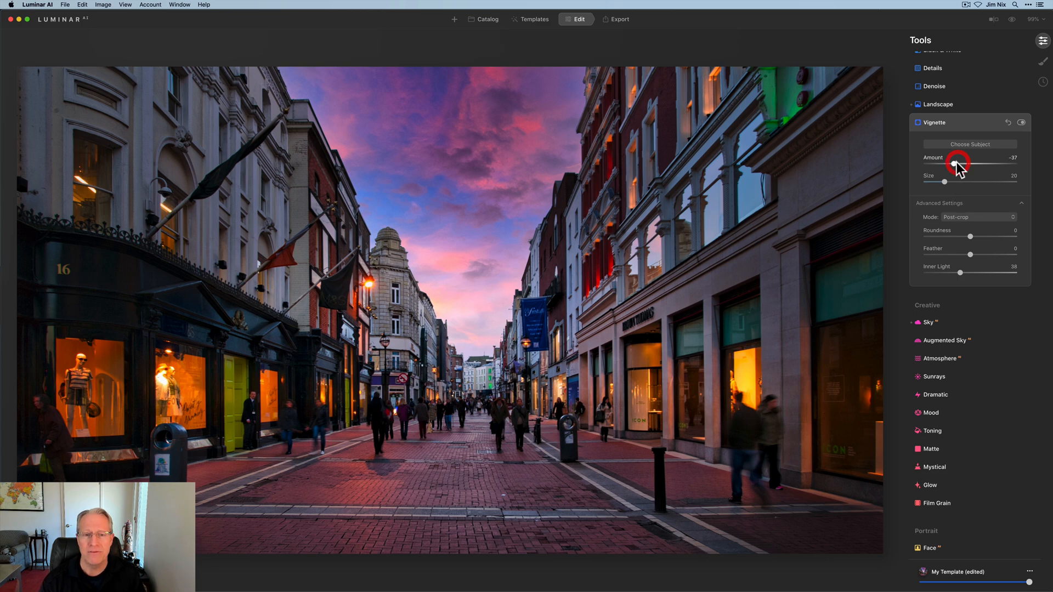
{"action": "left_click_drag", "start_coordinate": [945, 182], "coordinate": [951, 182]}
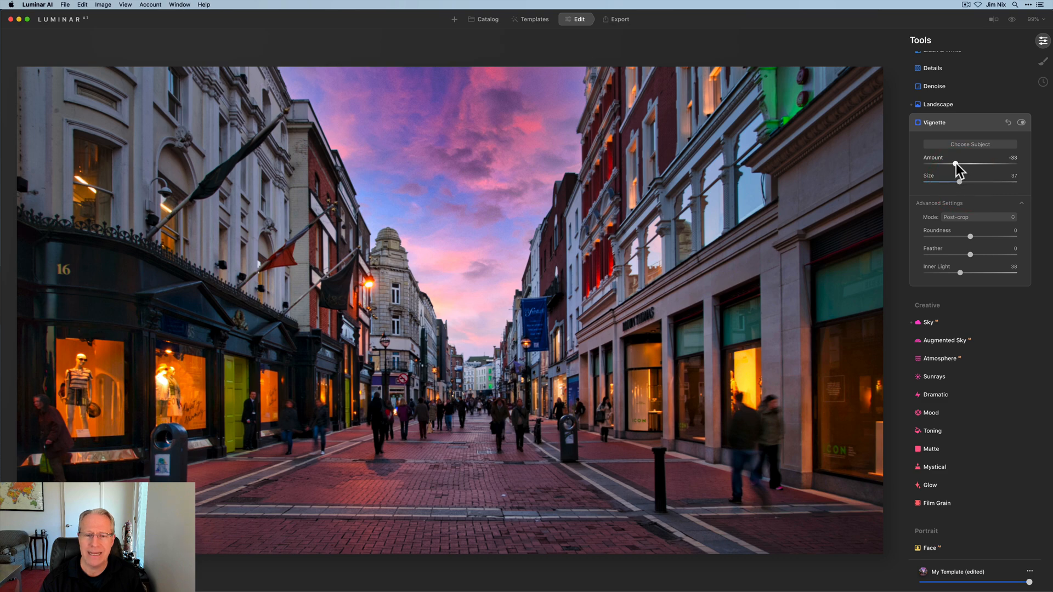
{"action": "left_click_drag", "start_coordinate": [953, 166], "coordinate": [961, 166]}
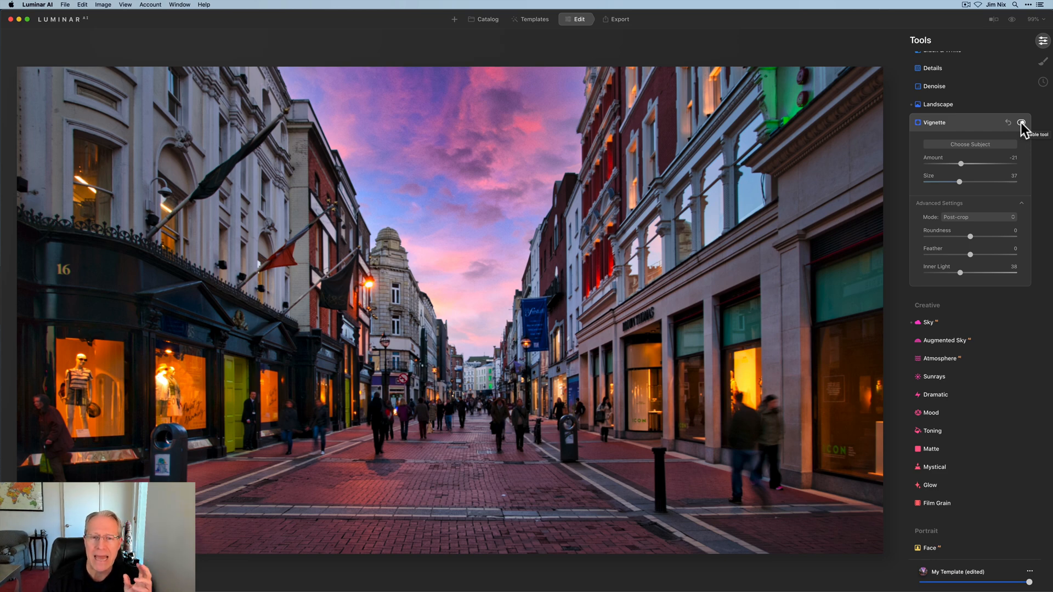
{"action": "left_click", "coordinate": [1021, 122]}
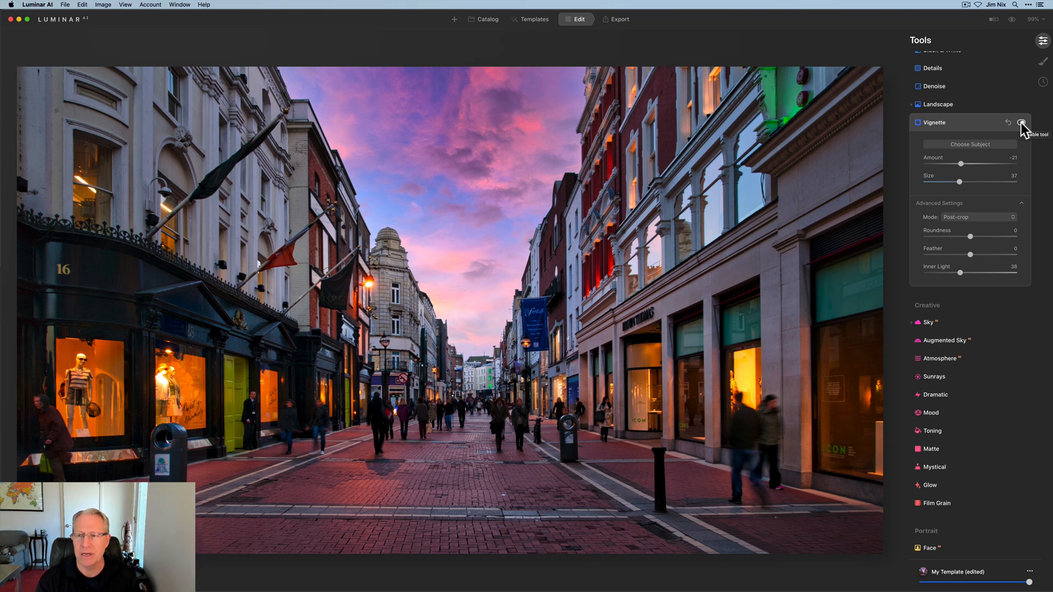
{"action": "left_click", "coordinate": [1024, 122]}
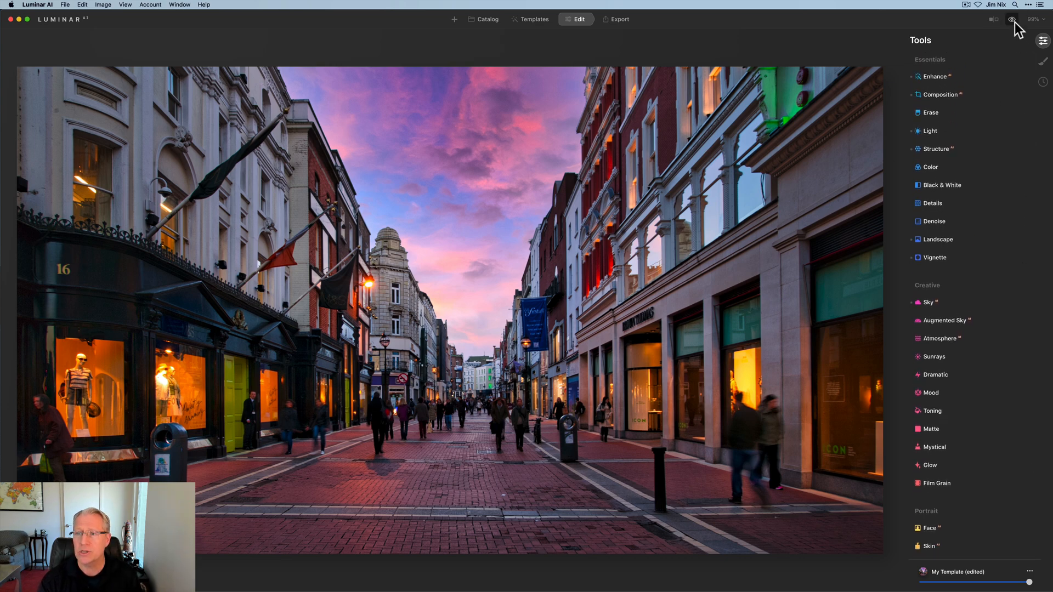
Step: Preview the unedited photo, then switch to the before/after split view
{"action": "left_click", "coordinate": [1013, 19]}
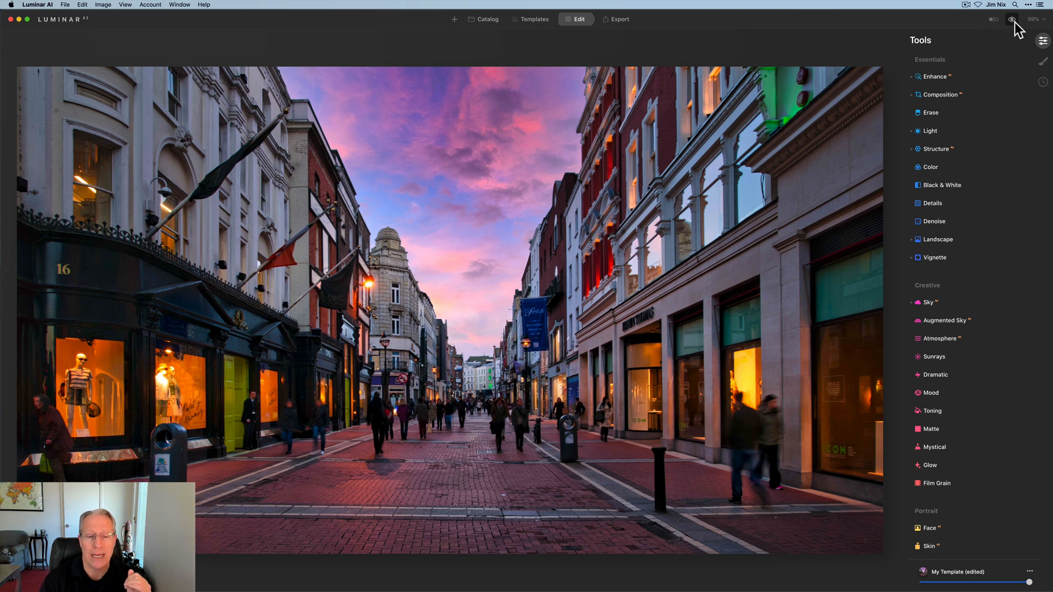
{"action": "left_click", "coordinate": [994, 19]}
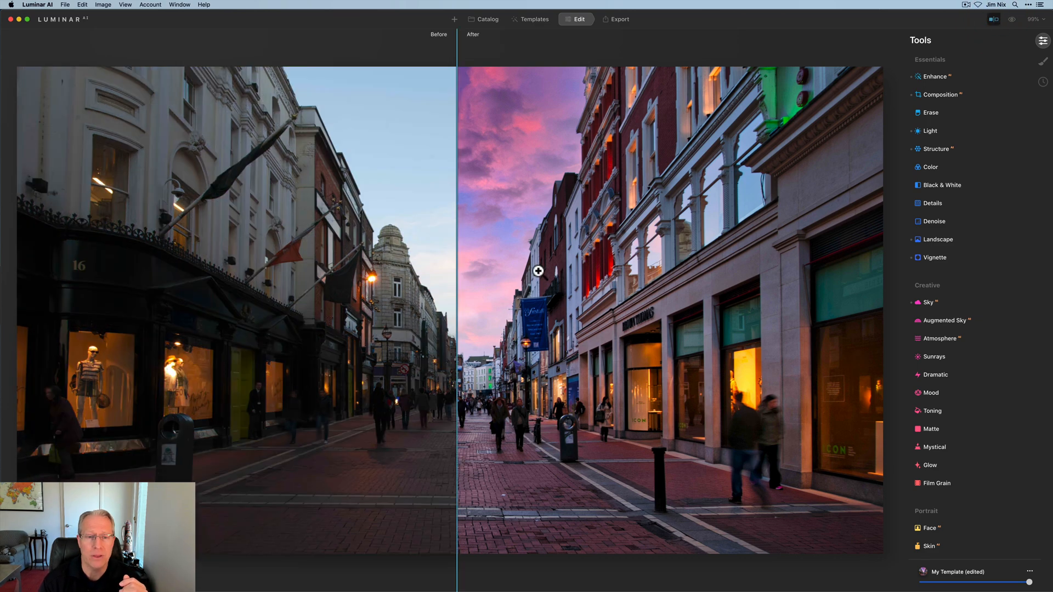